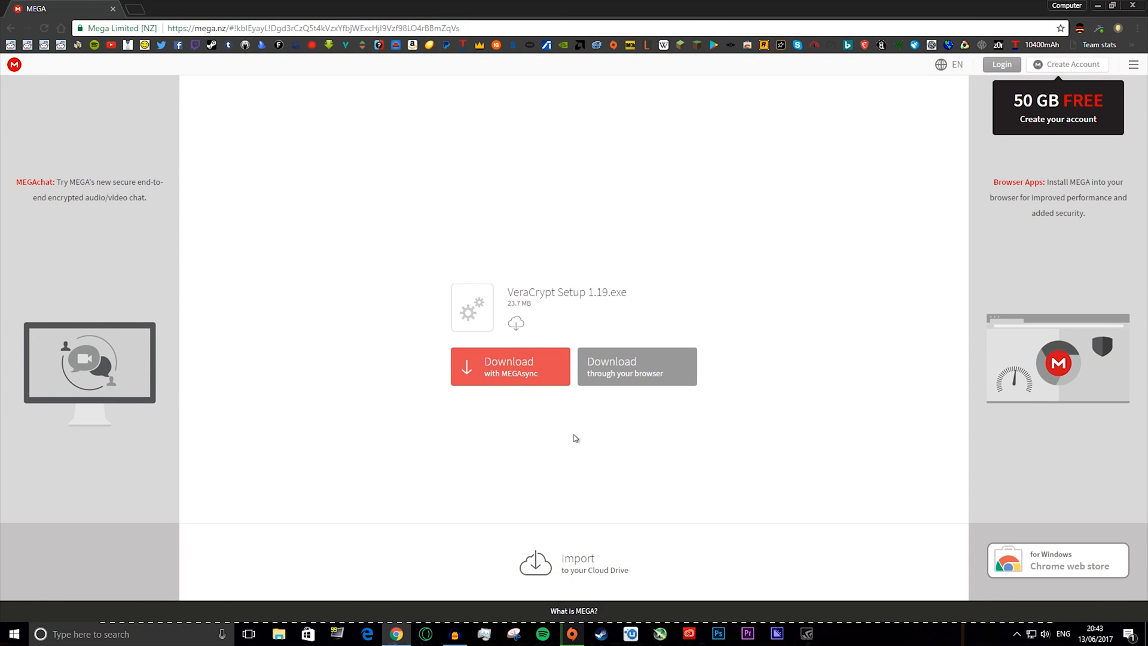
pyautogui.moveTo(504, 281)
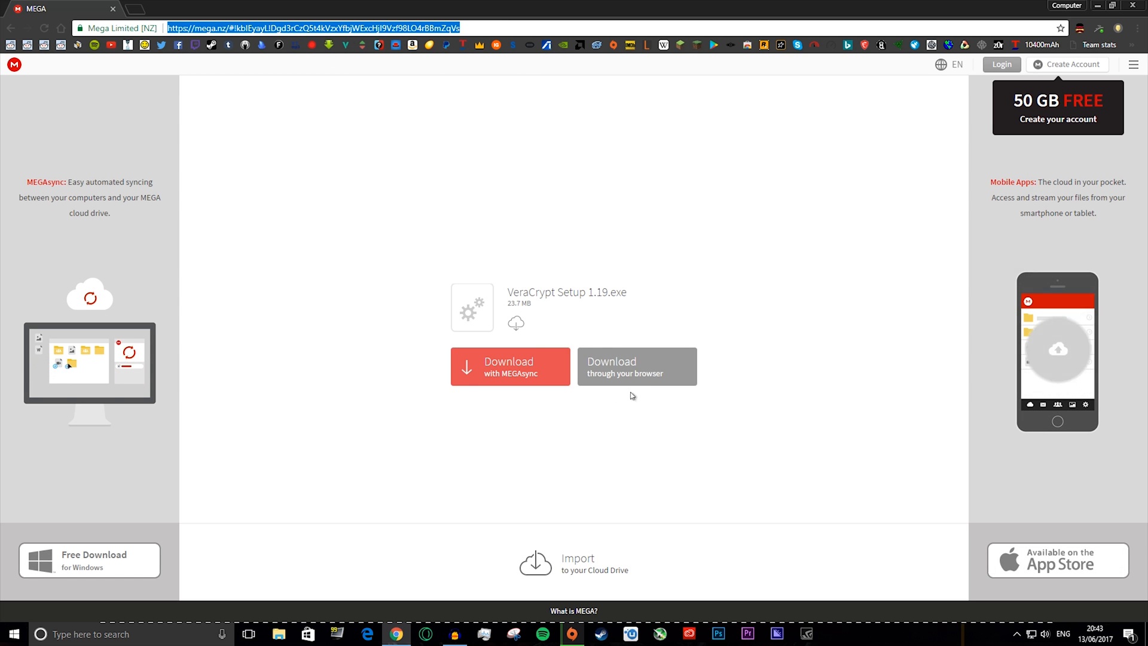
pyautogui.moveTo(607, 374)
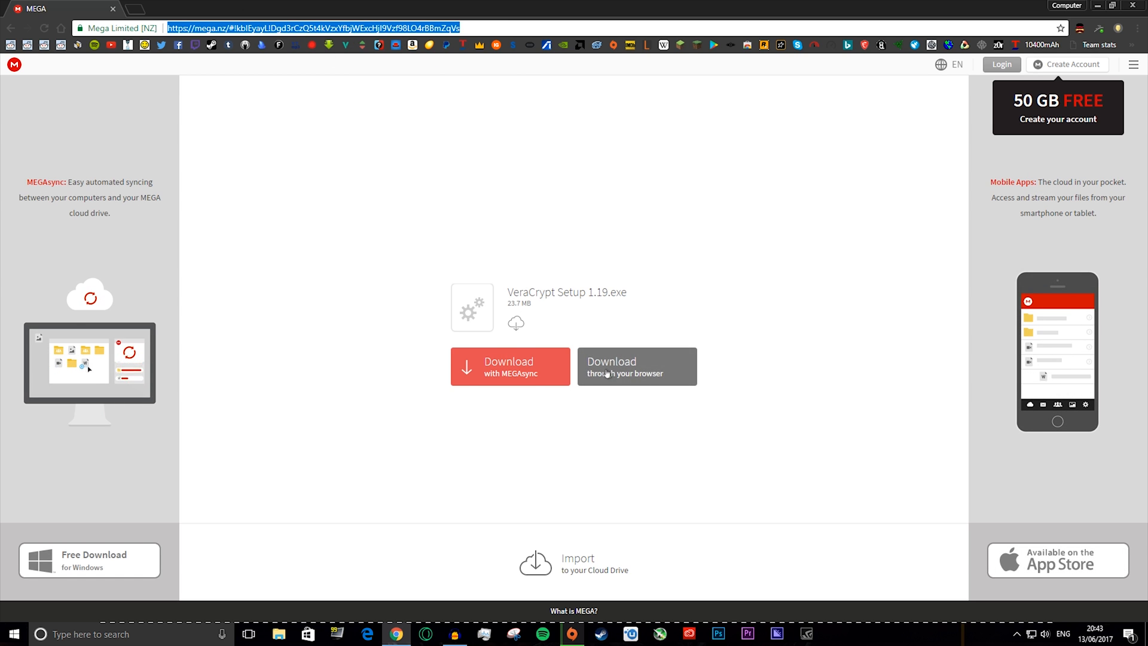
# Start downloading the VeraCrypt Setup 1.19 installer through the browser from MEGA
pyautogui.click(636, 366)
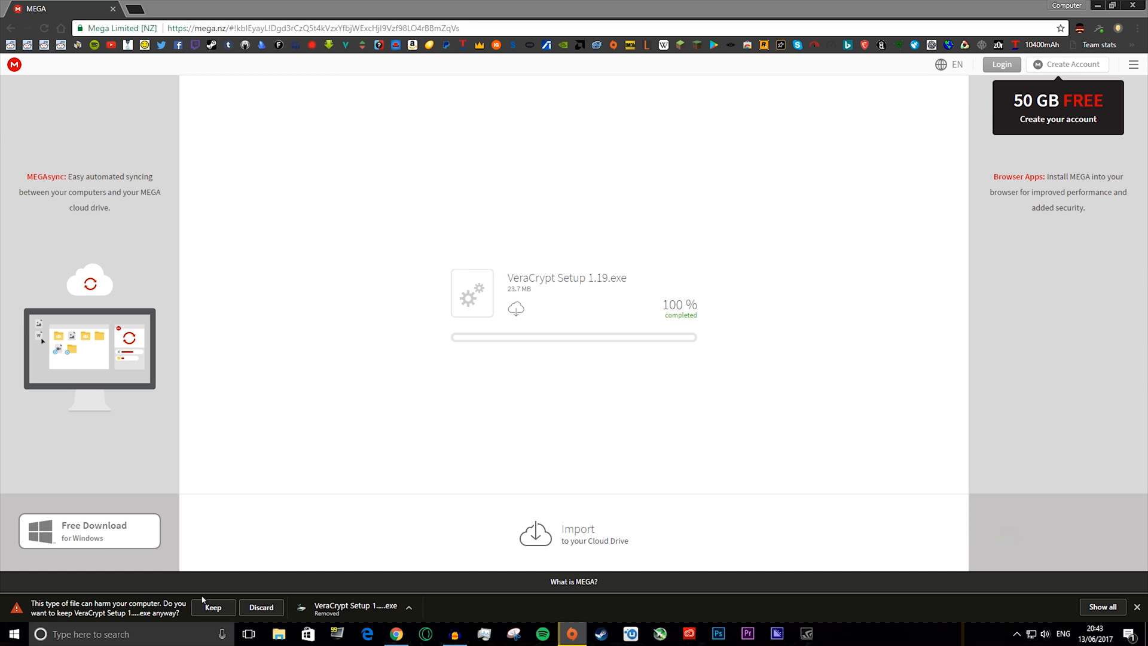
# Keep the installer, accept the UAC prompt and license, and install VeraCrypt with default options
pyautogui.click(213, 608)
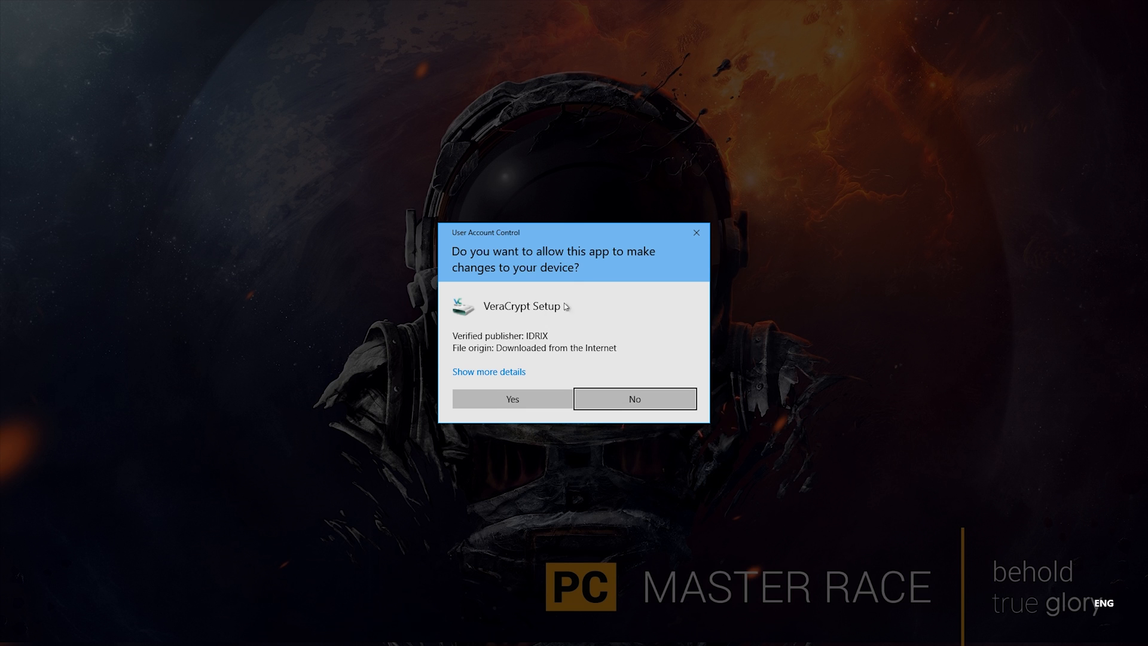
pyautogui.click(510, 400)
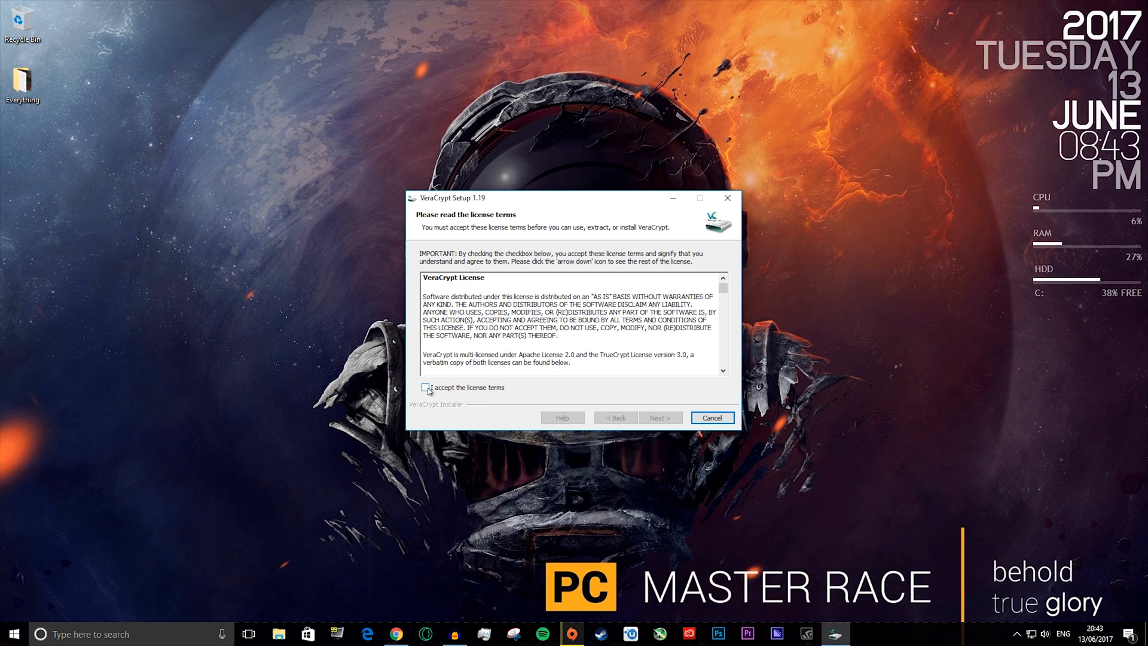
pyautogui.click(425, 387)
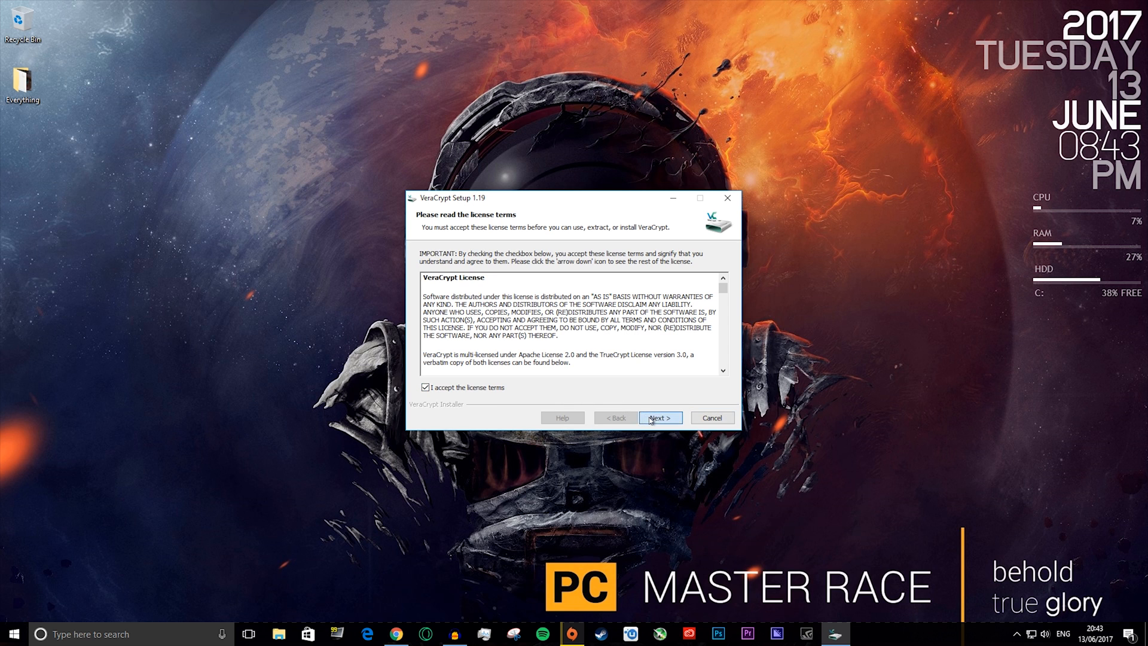
pyautogui.click(657, 418)
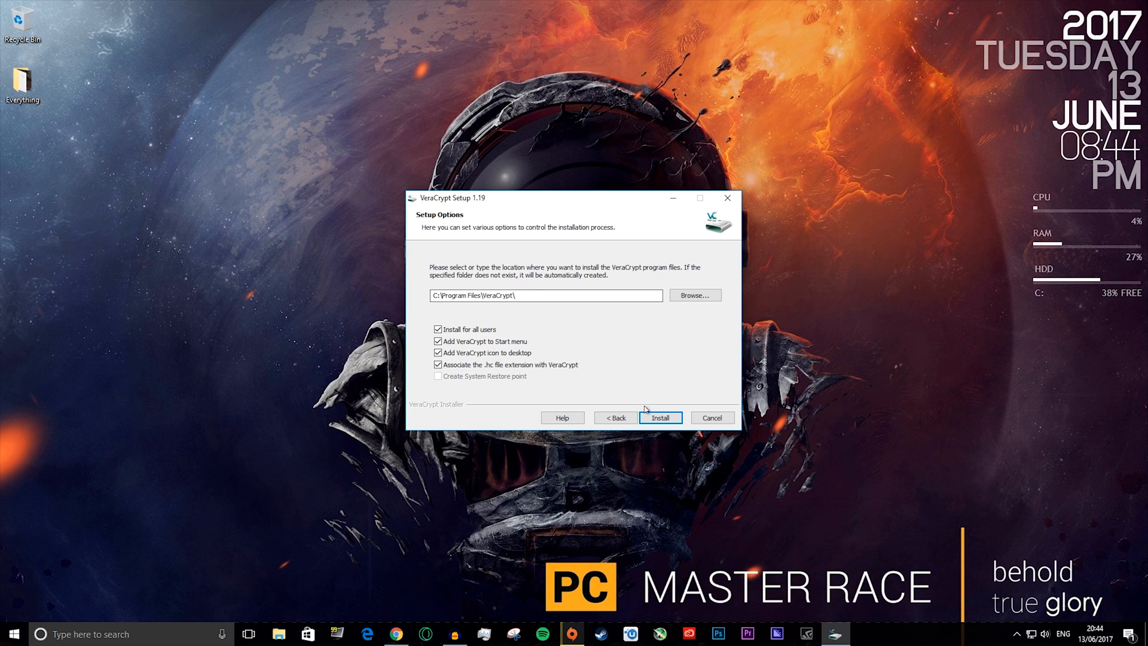
pyautogui.click(658, 417)
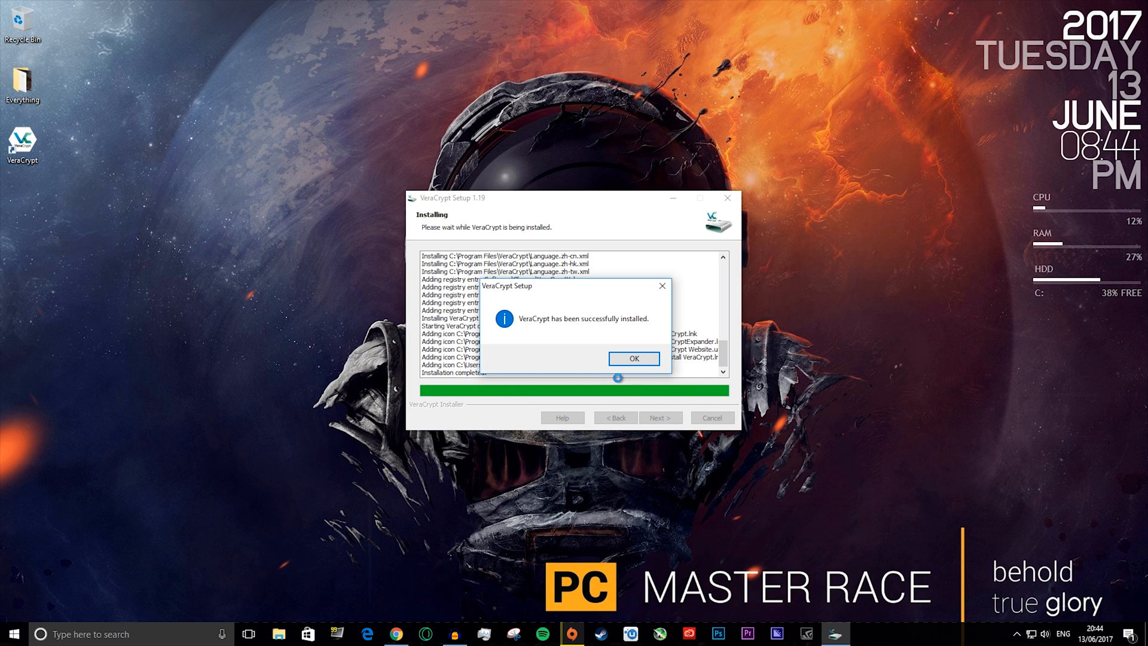
pyautogui.moveTo(589, 337)
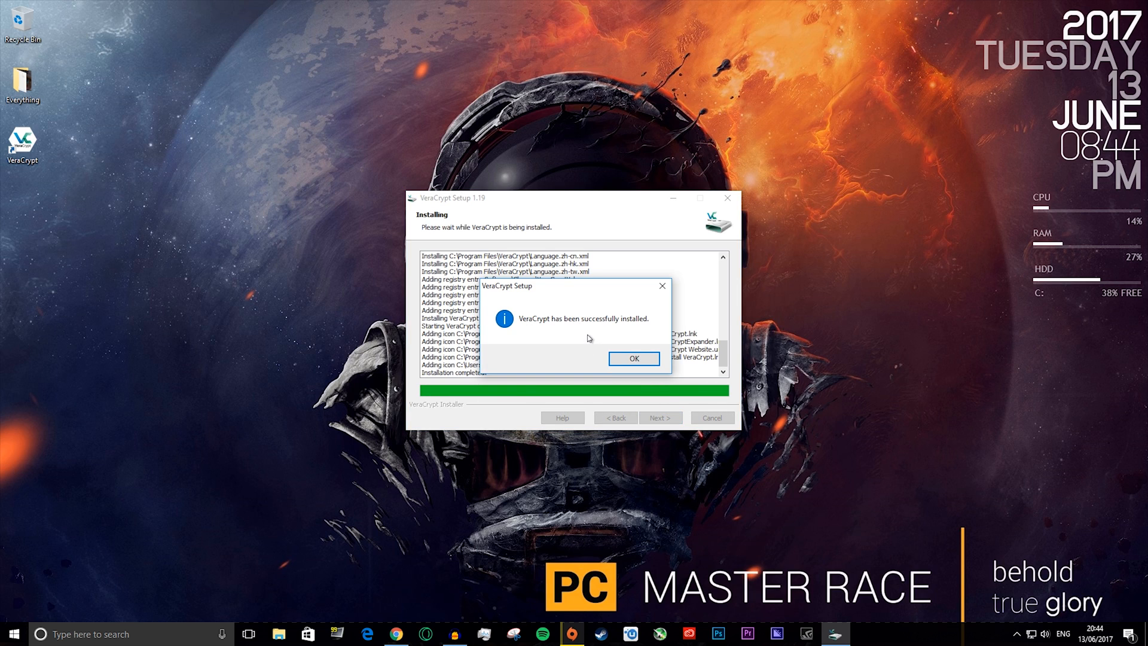
pyautogui.click(632, 358)
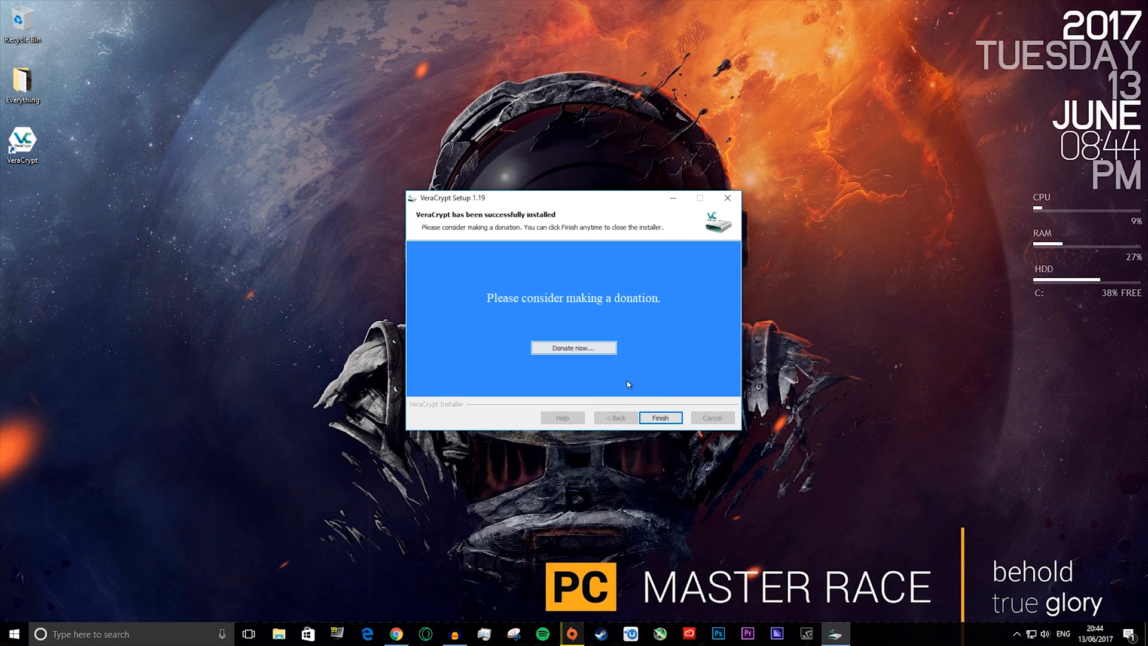
pyautogui.click(657, 417)
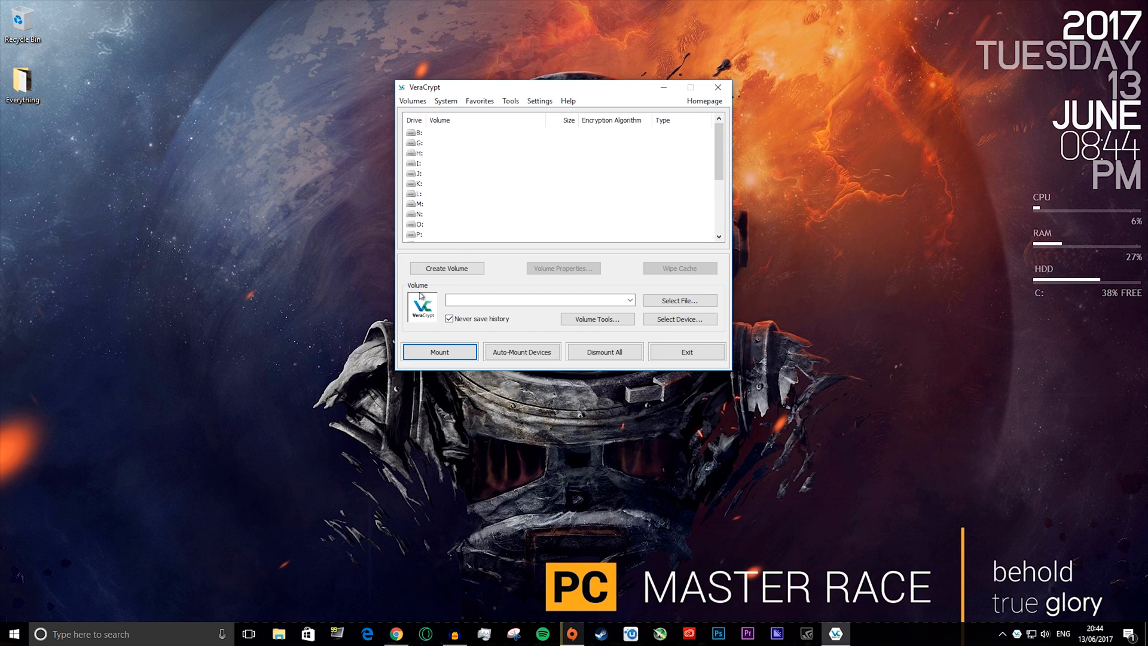
pyautogui.moveTo(495, 96)
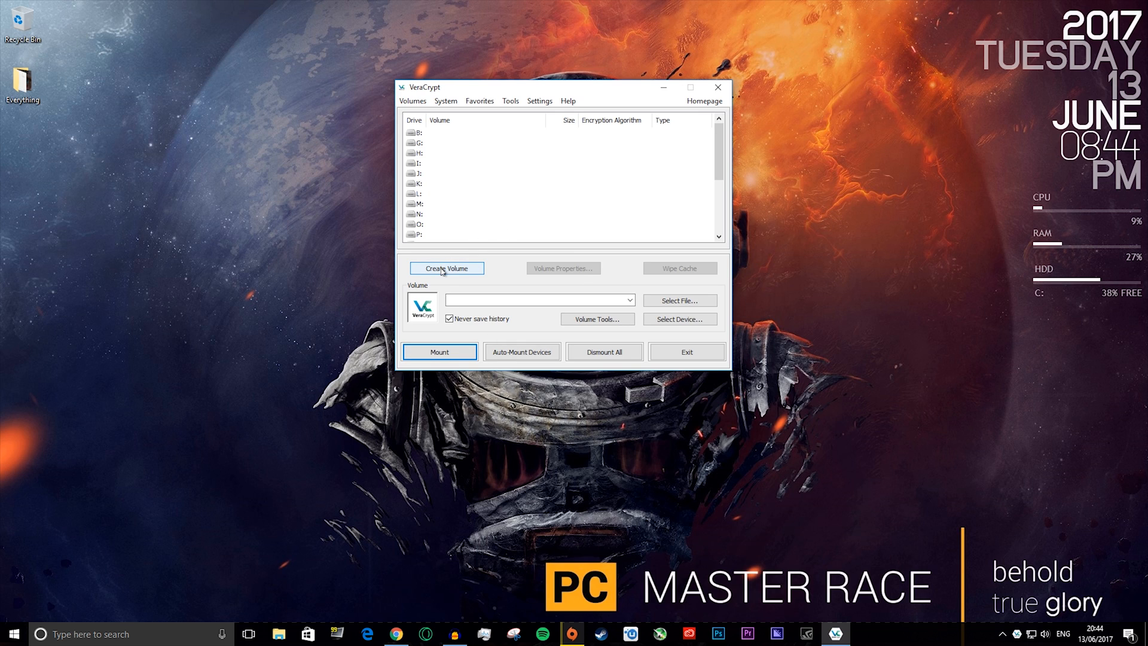
# Start the Volume Creation Wizard and proceed with an encrypted file container
pyautogui.click(446, 268)
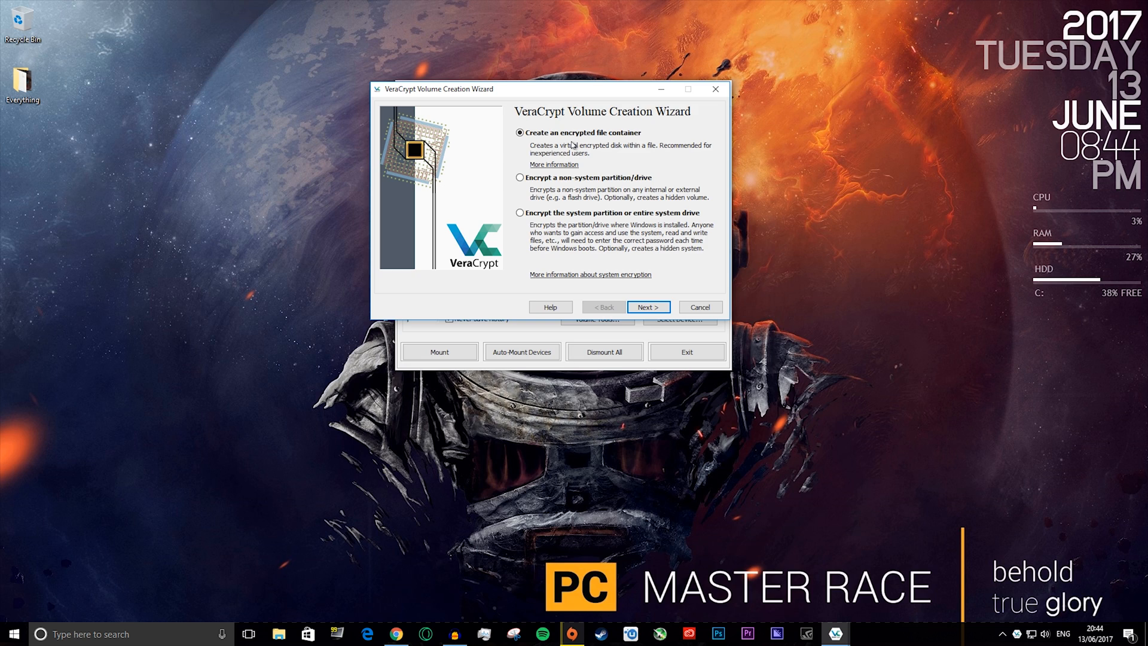
pyautogui.moveTo(141, 146)
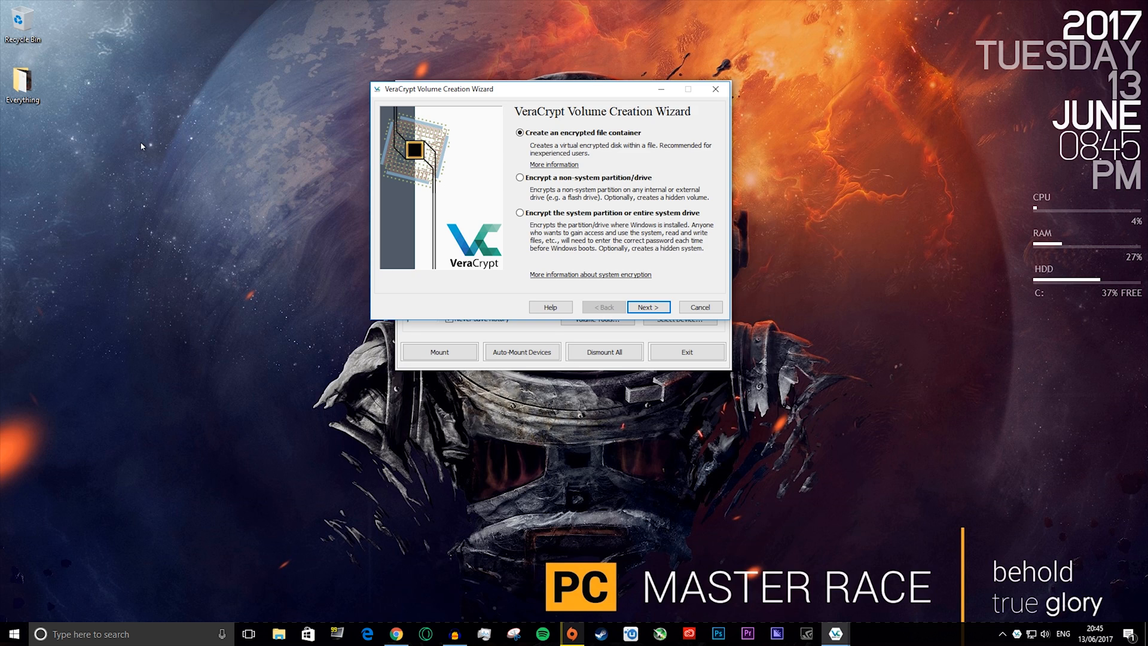
pyautogui.moveTo(422, 89)
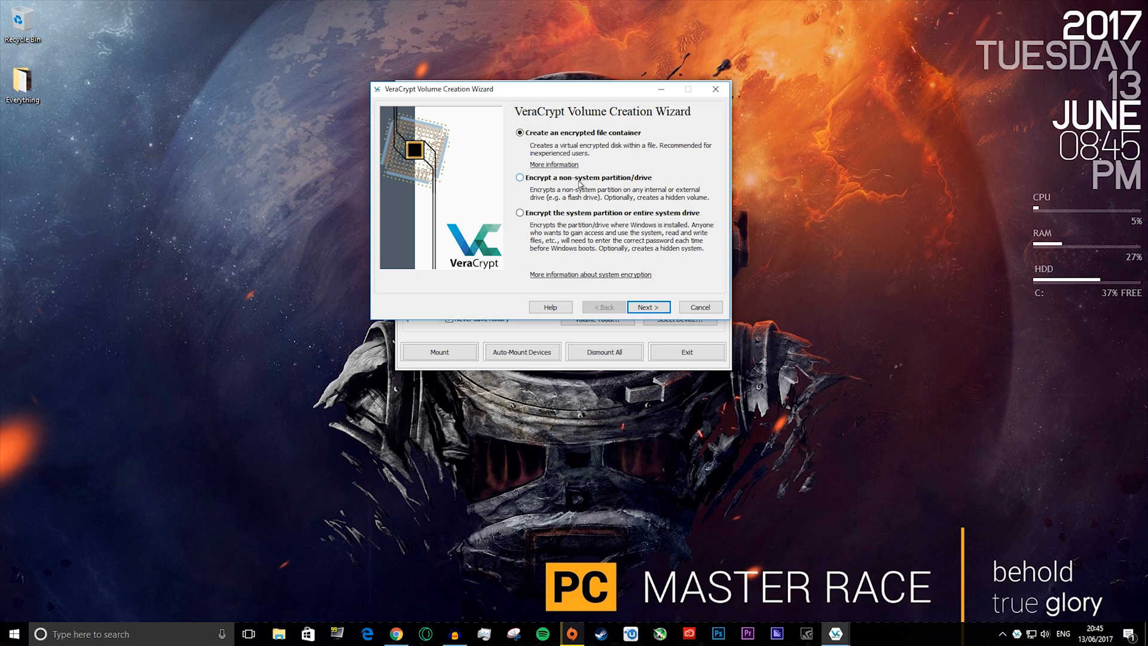
pyautogui.moveTo(639, 201)
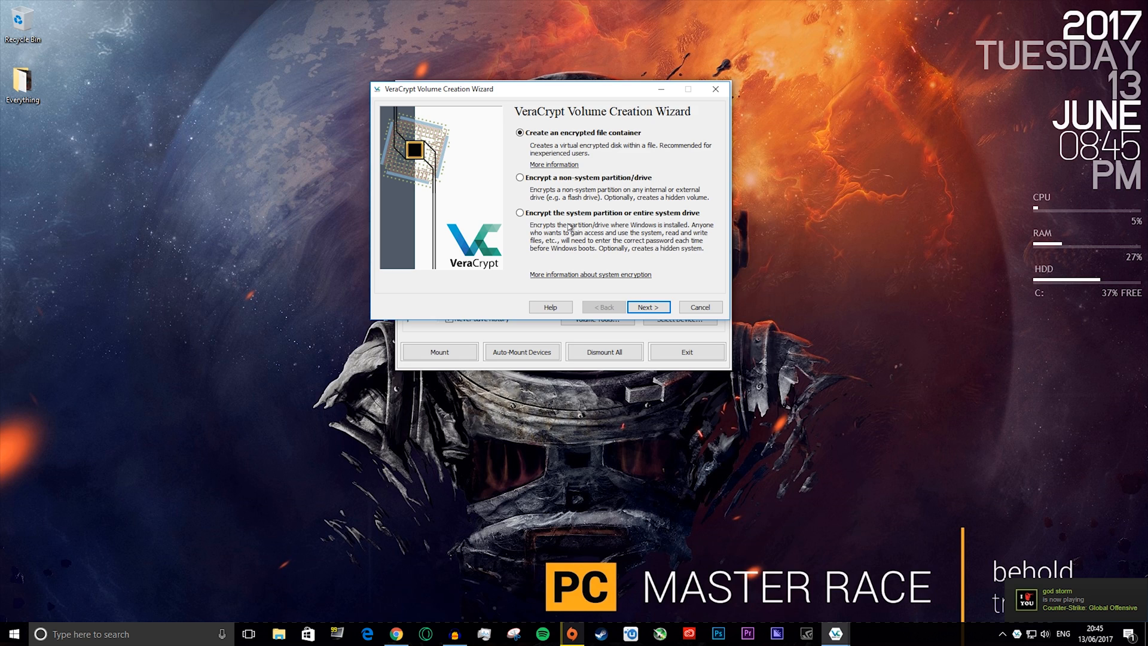
pyautogui.moveTo(549, 139)
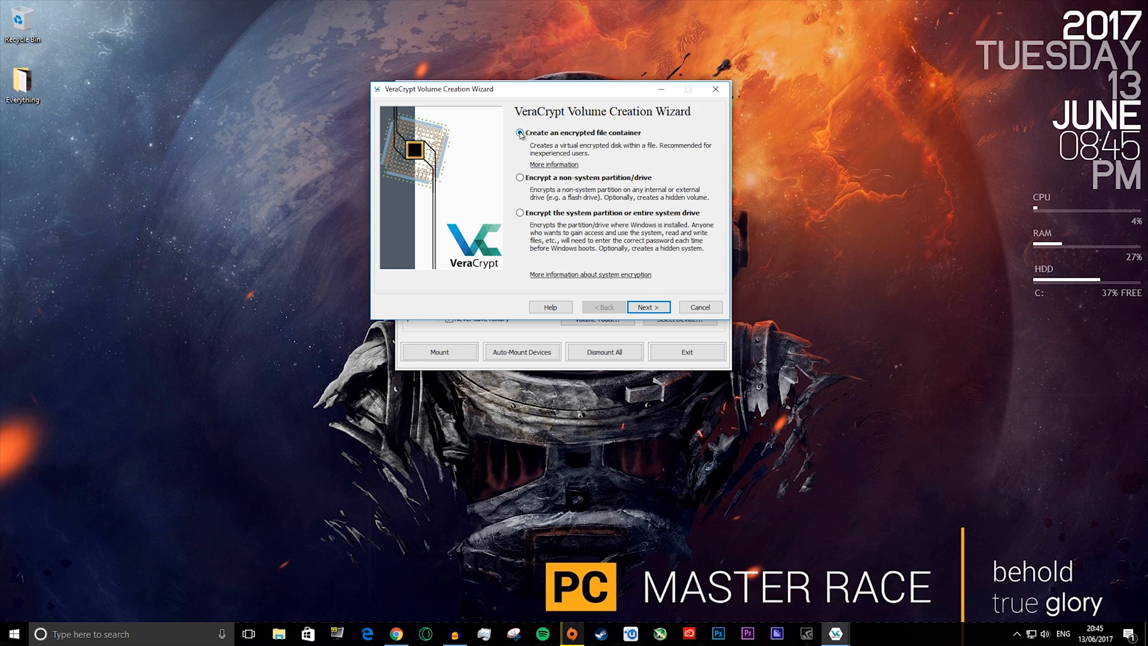
pyautogui.click(647, 306)
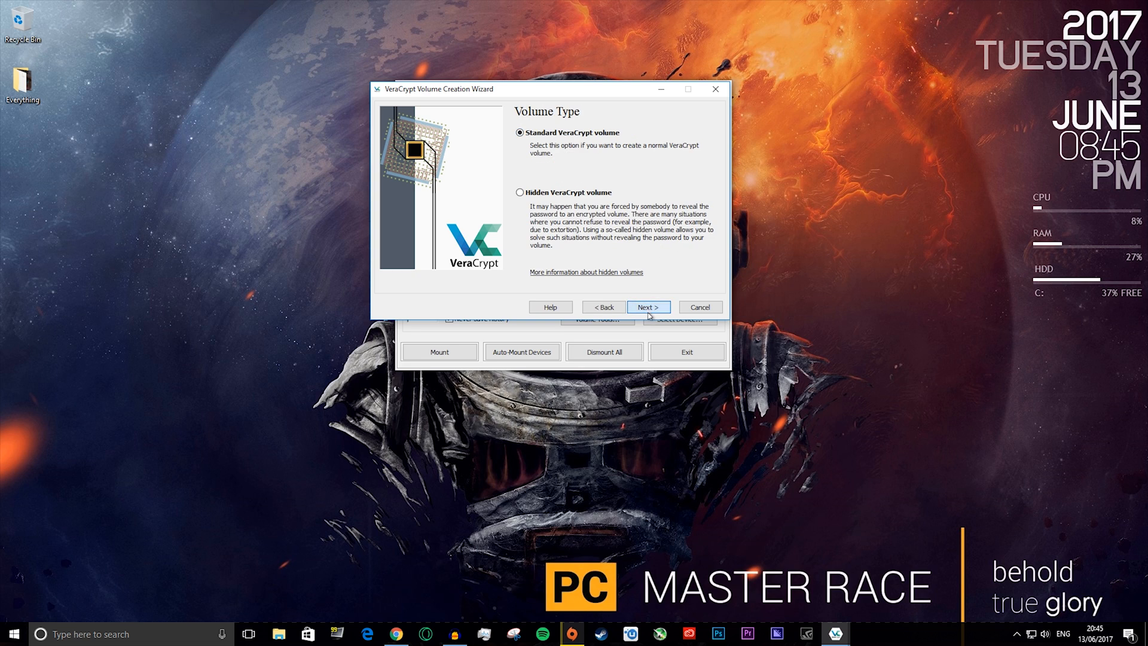
pyautogui.moveTo(564, 208)
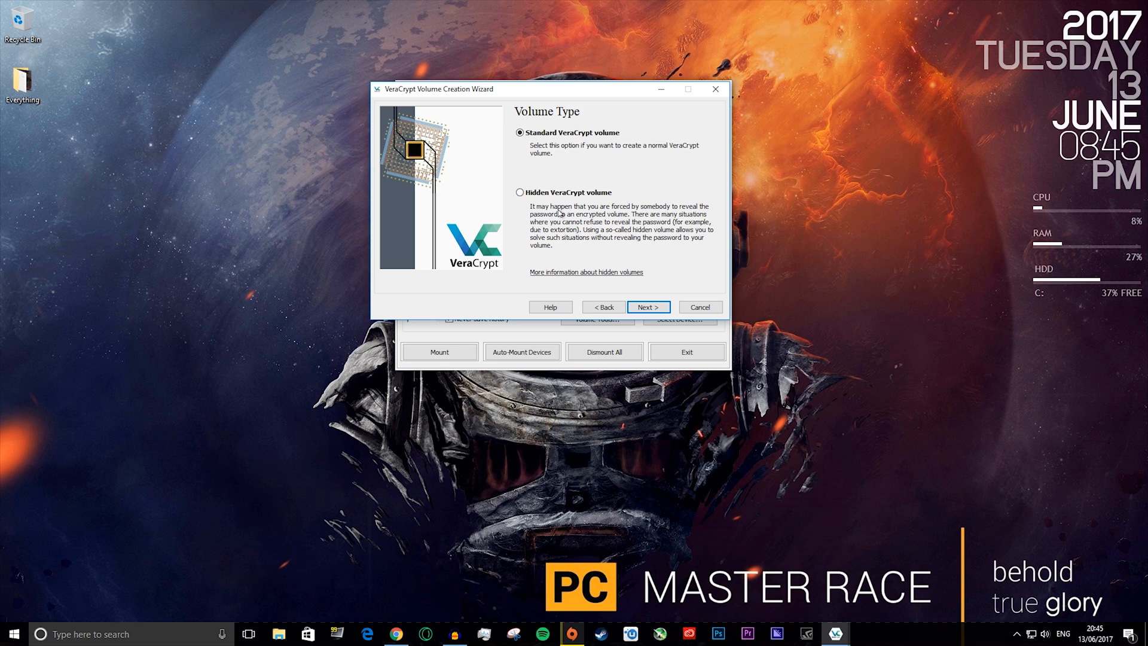
pyautogui.moveTo(635, 202)
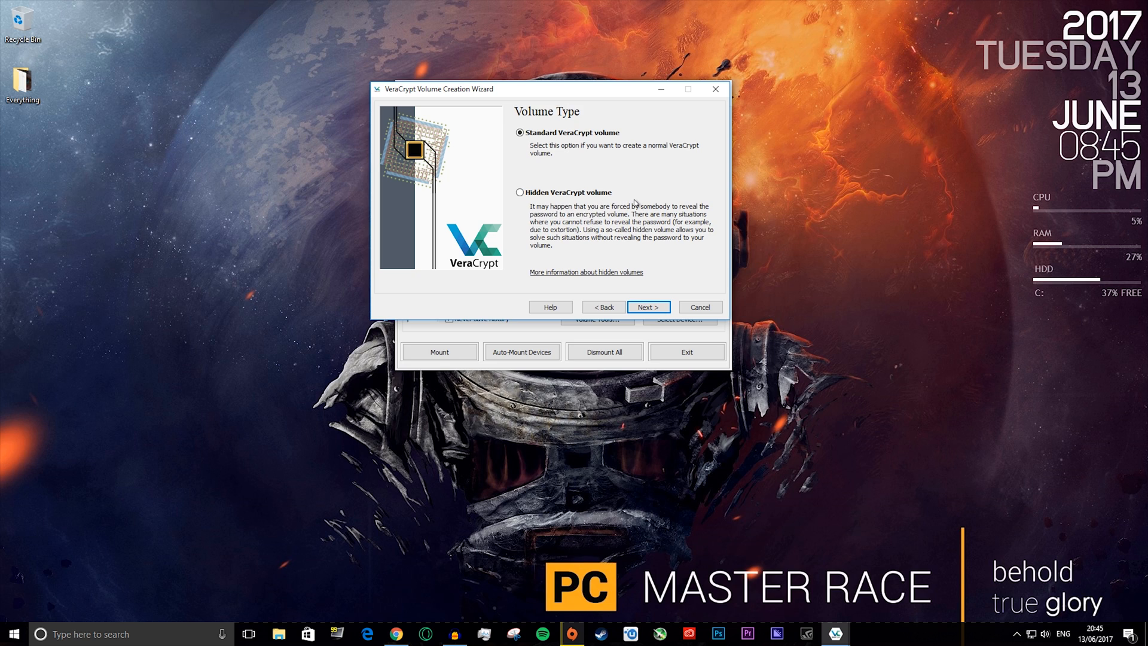
pyautogui.moveTo(595, 149)
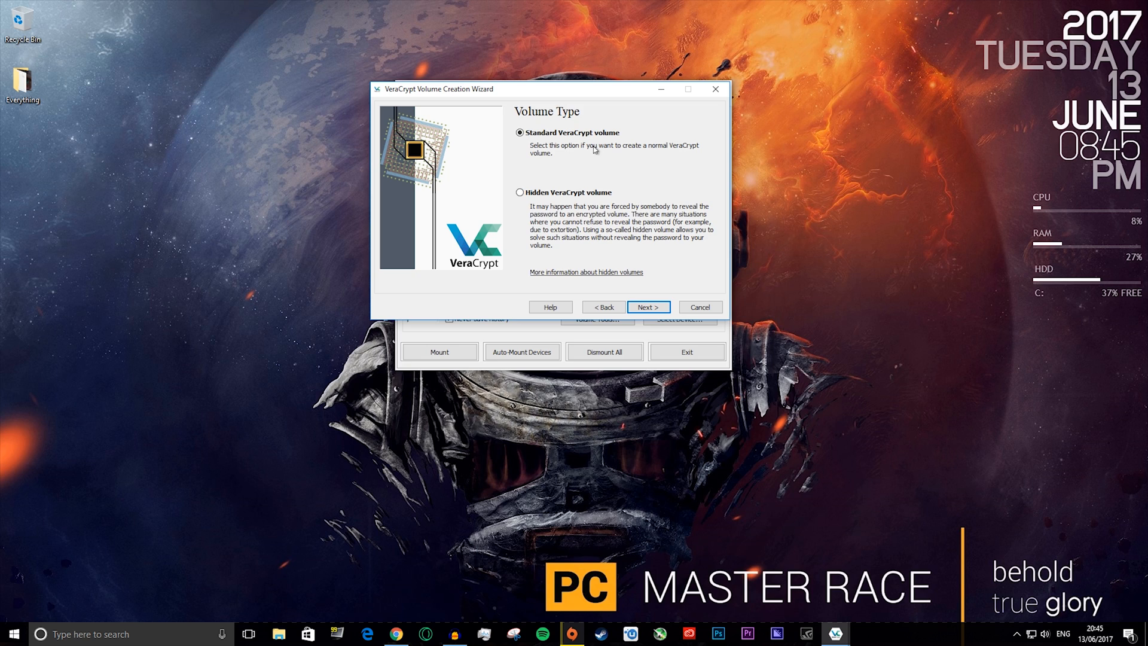
pyautogui.moveTo(589, 152)
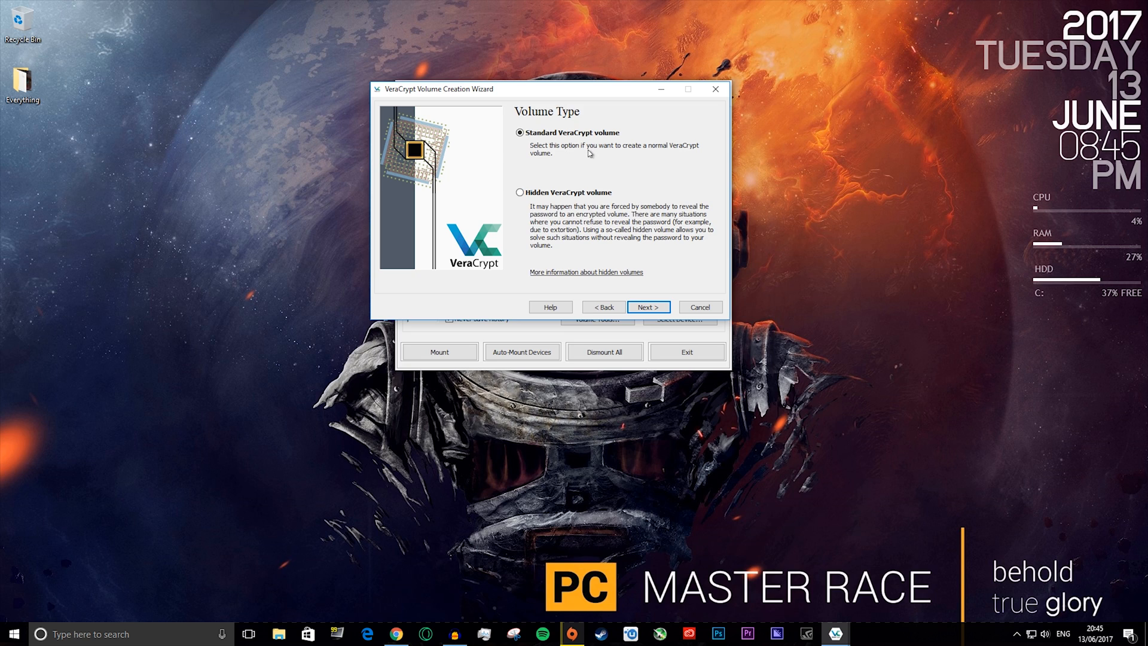
pyautogui.moveTo(604, 210)
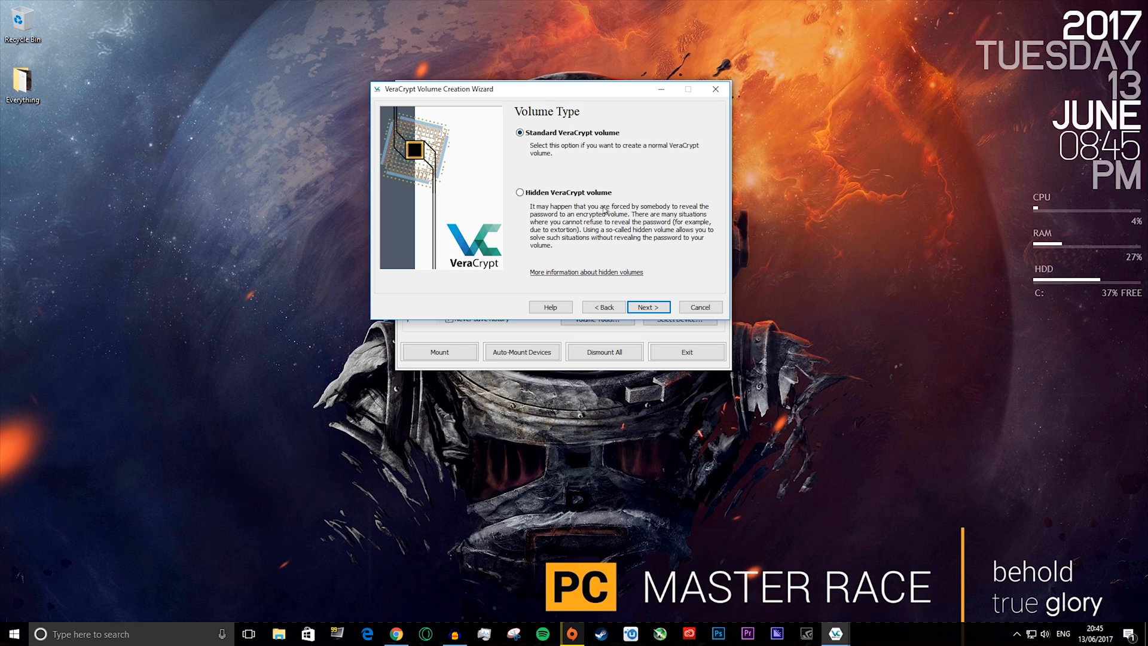
pyautogui.moveTo(608, 158)
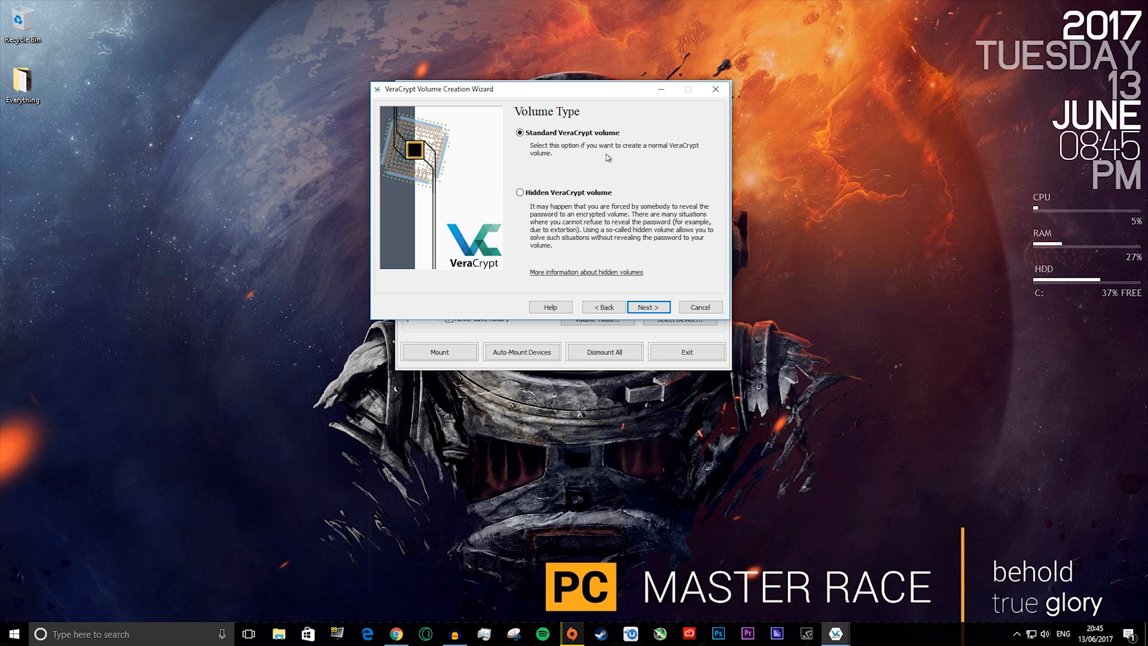
# Choose a standard volume and save the container on the desktop as 'Password Pro...'
pyautogui.click(646, 308)
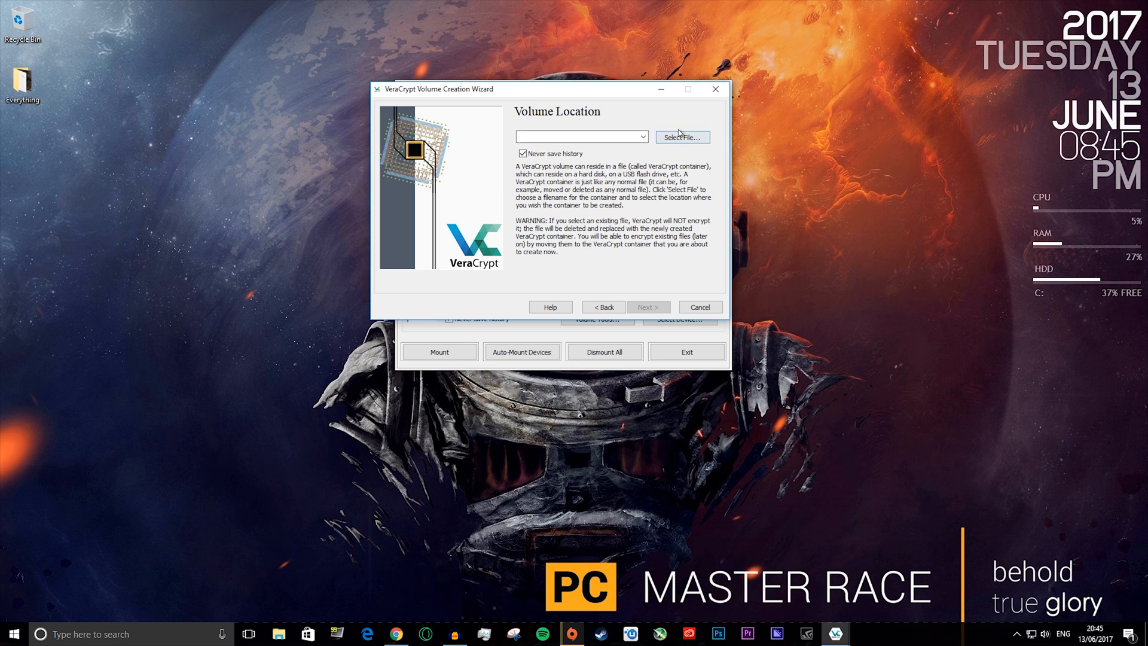
pyautogui.click(680, 138)
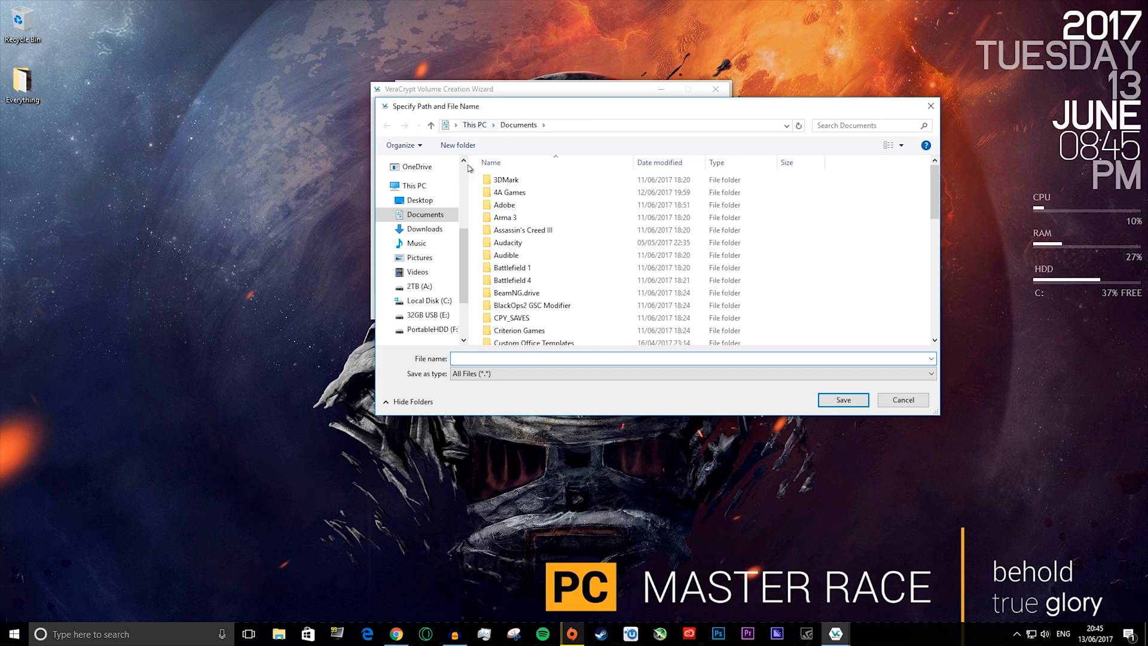
pyautogui.click(420, 200)
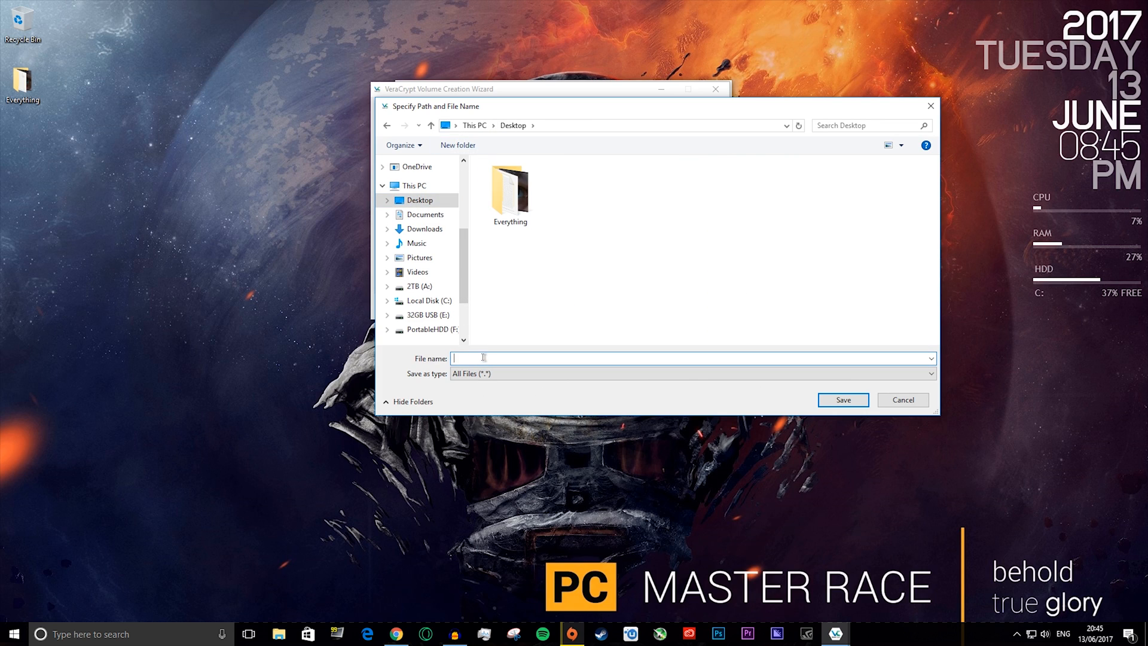
pyautogui.write('P')
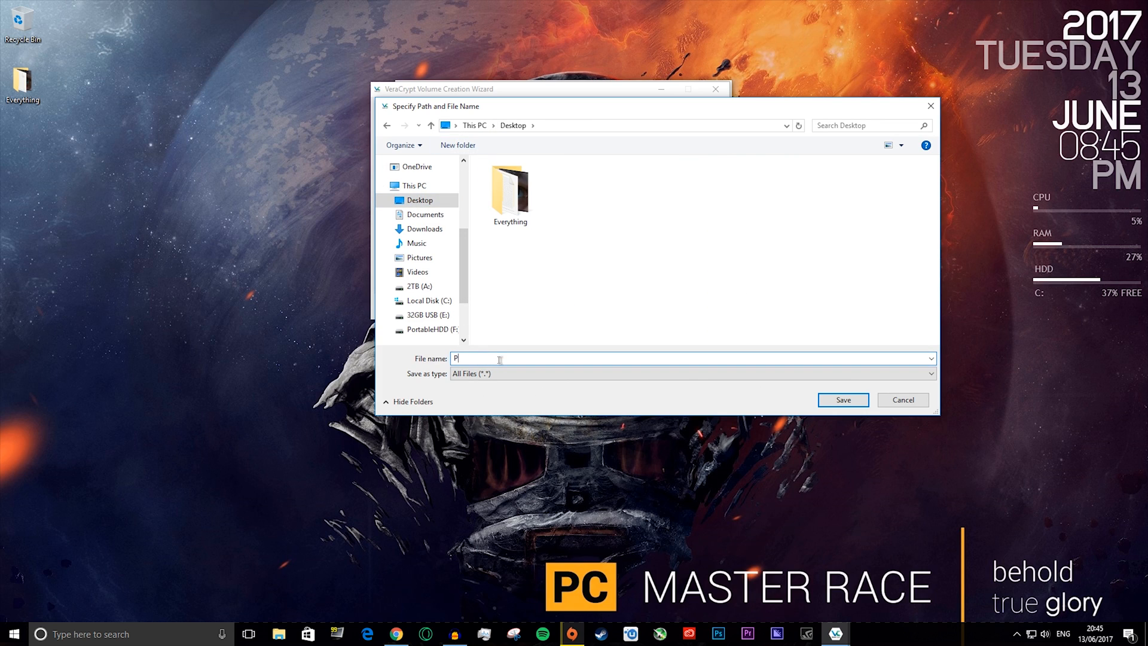
pyautogui.write('assword Pro')
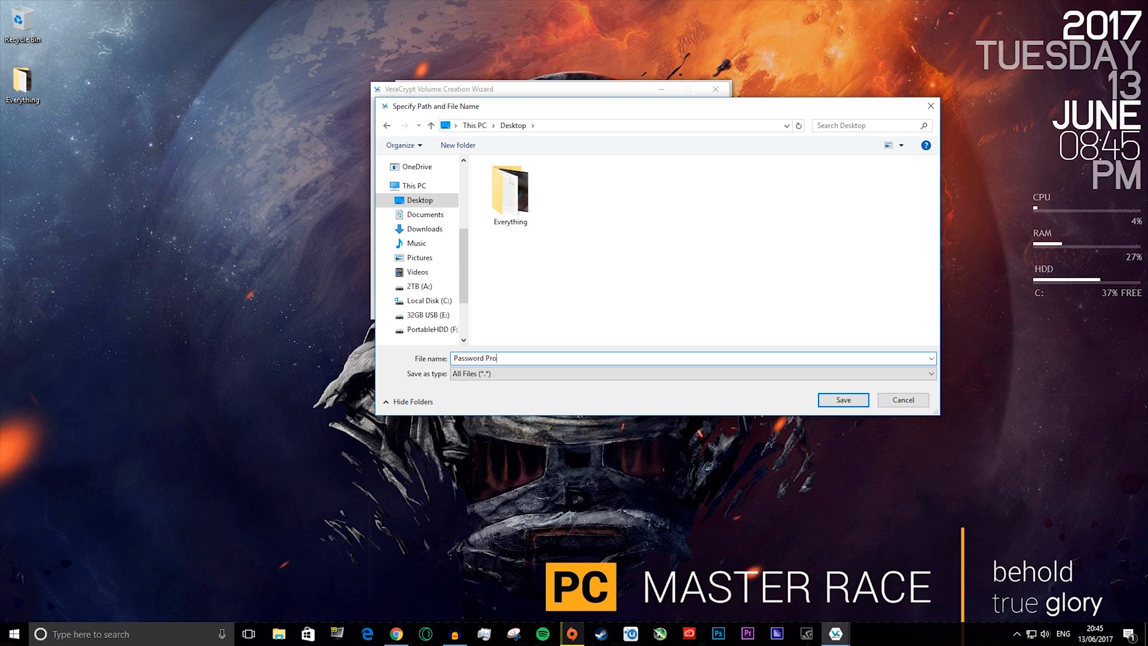
pyautogui.click(841, 400)
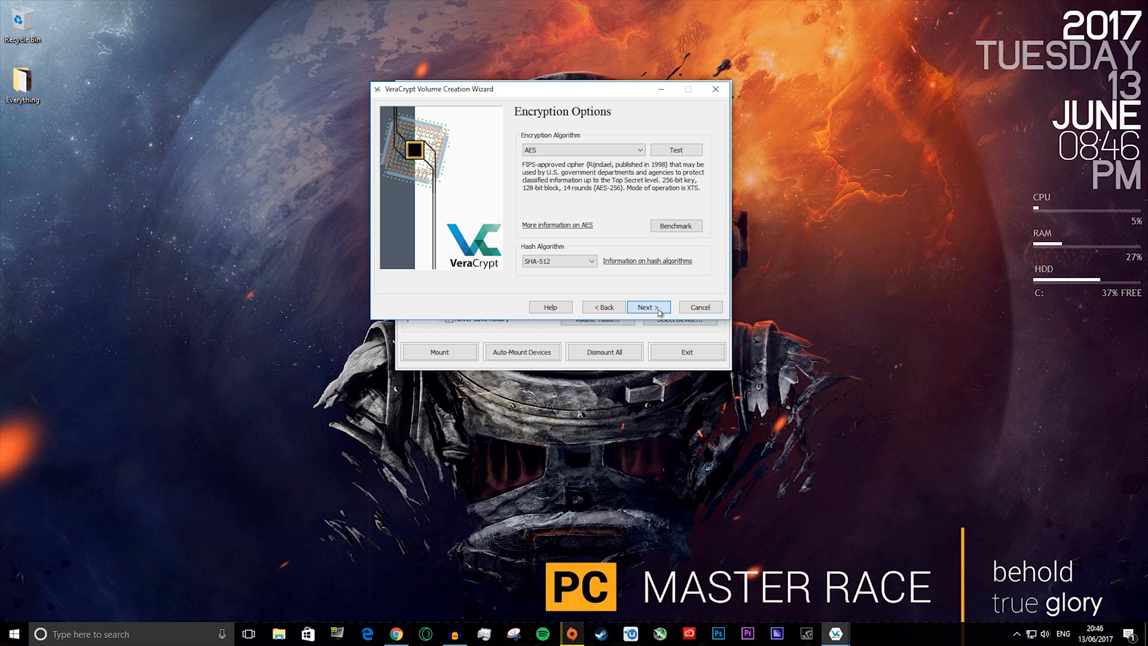
# Review the algorithm lists and keep AES encryption with the SHA-512 hash
pyautogui.click(638, 150)
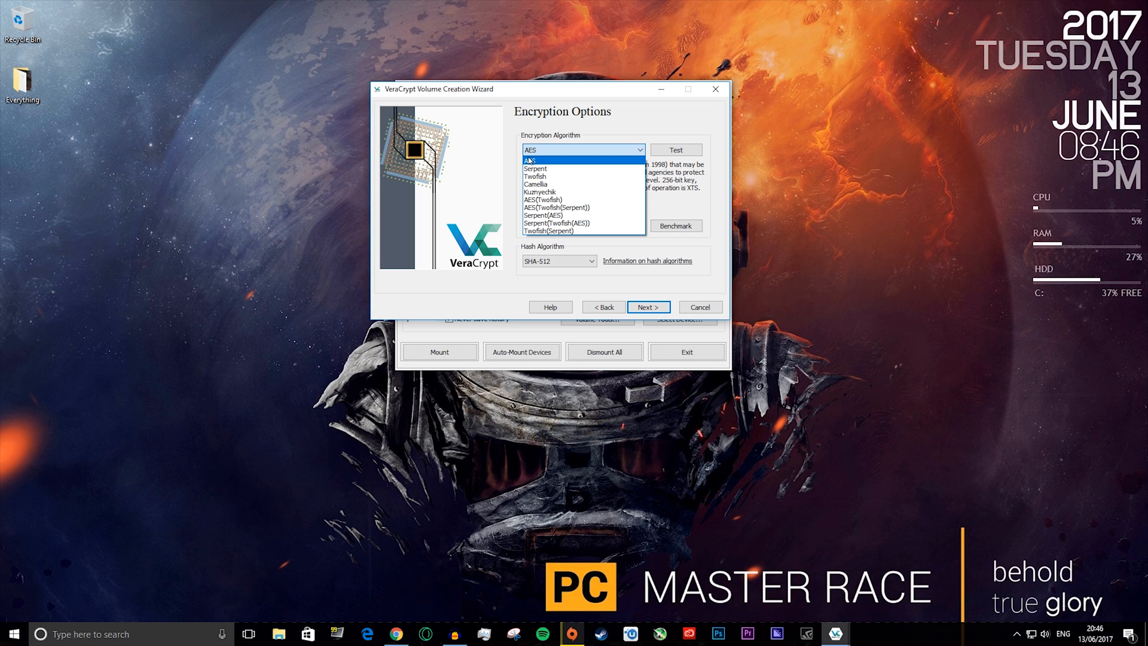
pyautogui.click(529, 159)
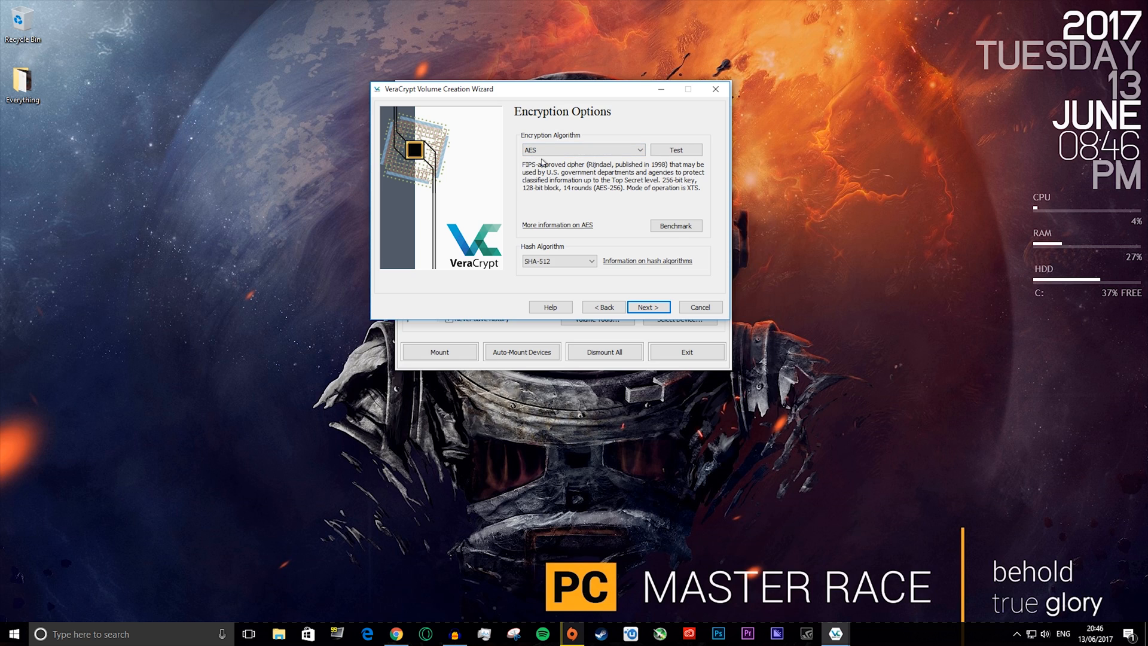
pyautogui.moveTo(542, 185)
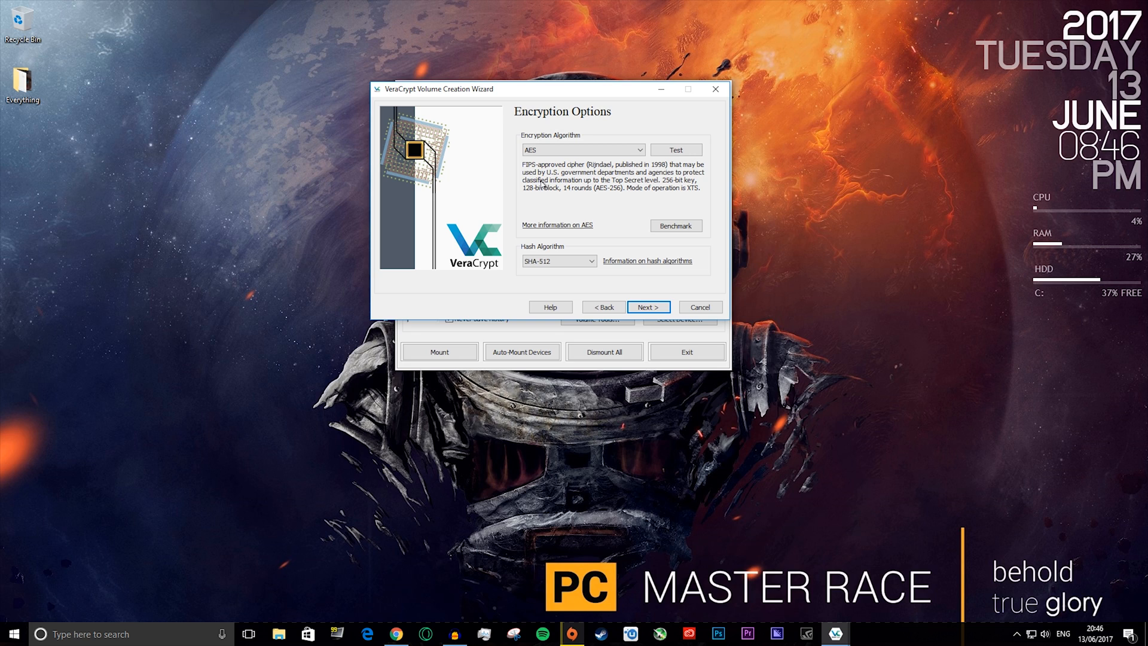
pyautogui.moveTo(540, 187)
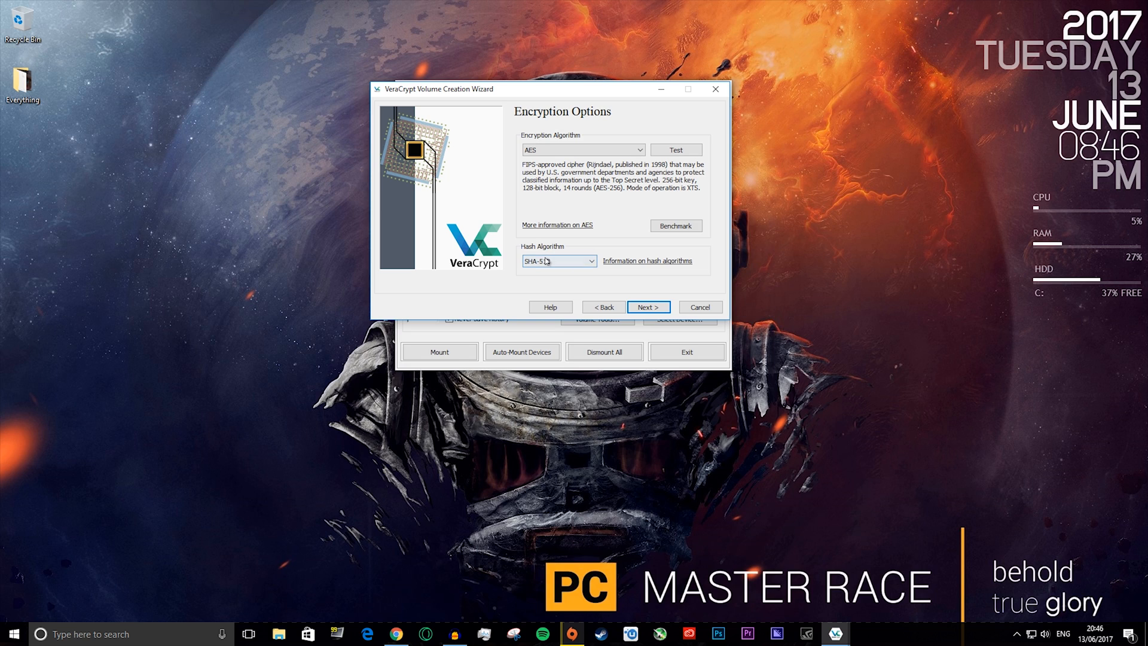
pyautogui.click(558, 261)
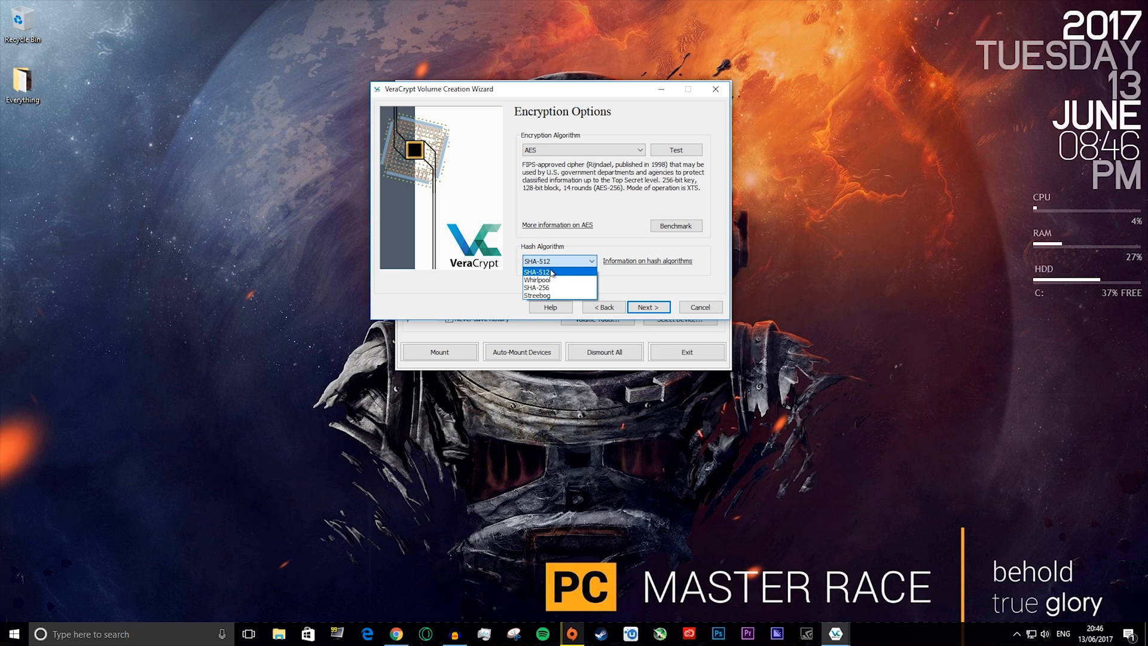
pyautogui.click(647, 307)
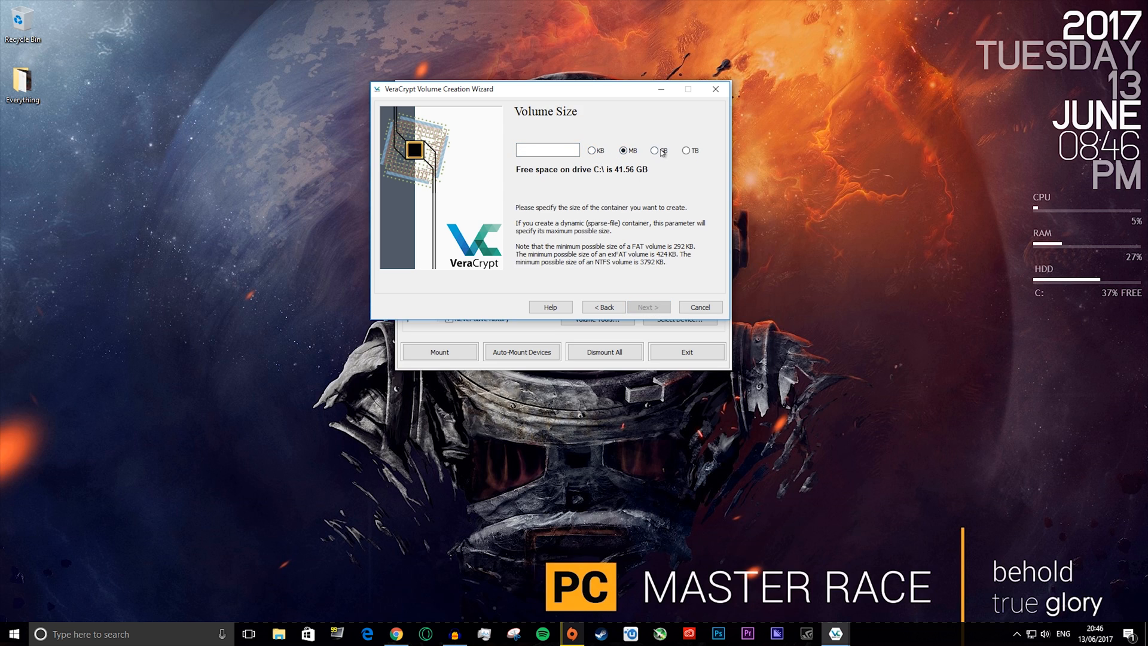
# Size the container in gigabytes and continue to the password page
pyautogui.click(593, 151)
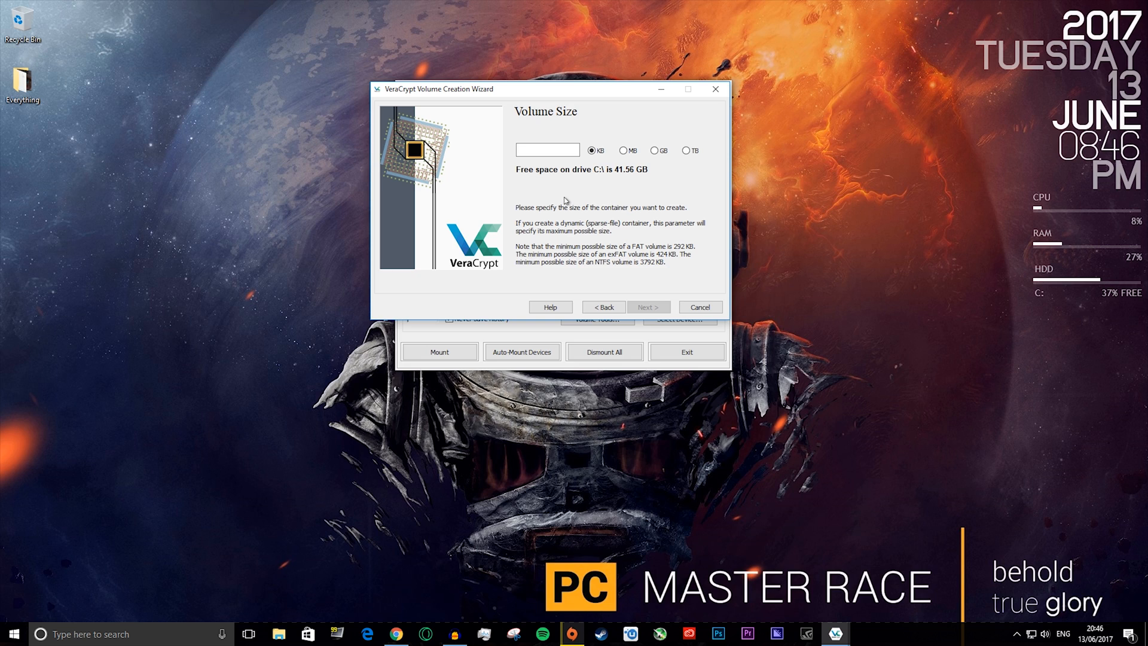
pyautogui.click(685, 151)
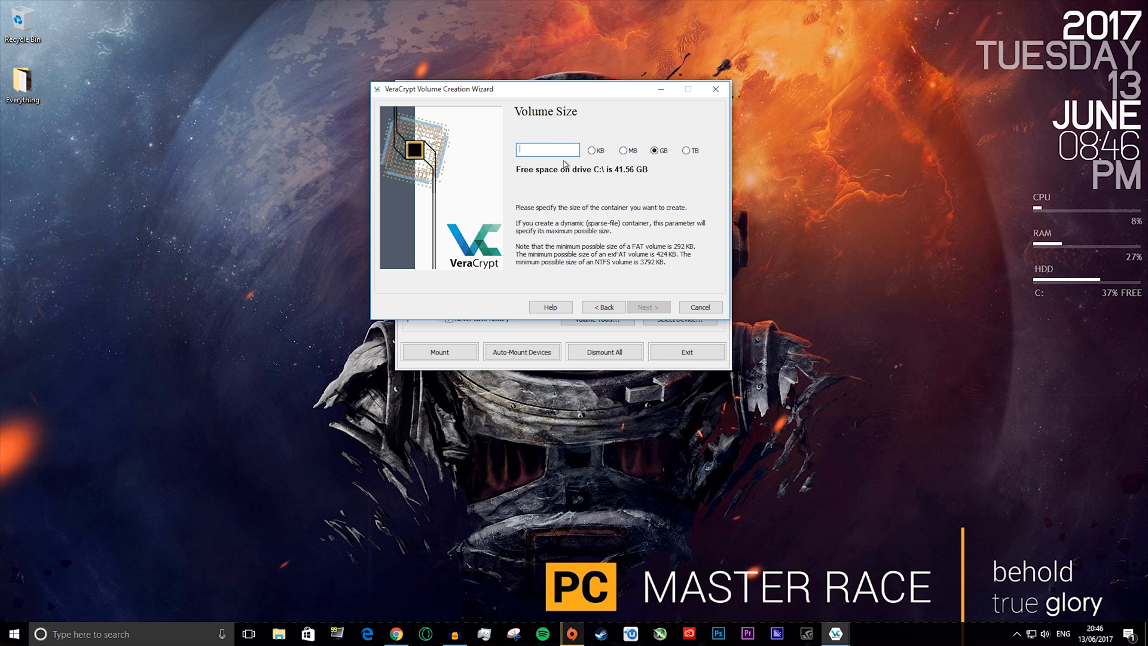
pyautogui.click(647, 307)
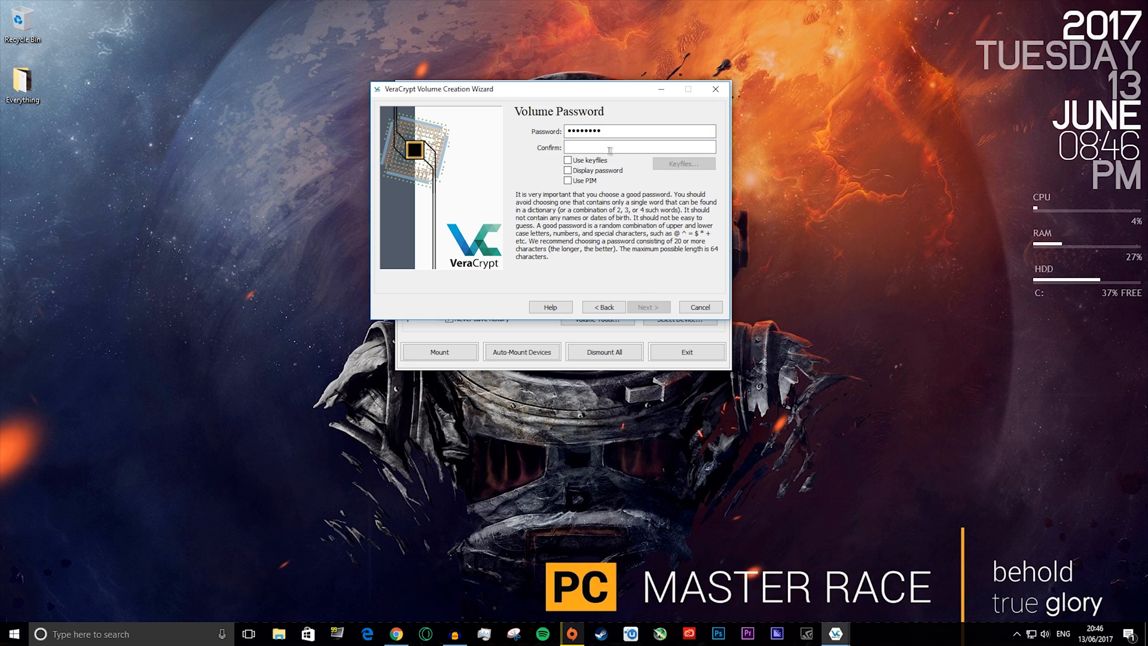
# Set the container password, briefly display it, and answer no to storing files over 4 GB
pyautogui.write('••••••••')
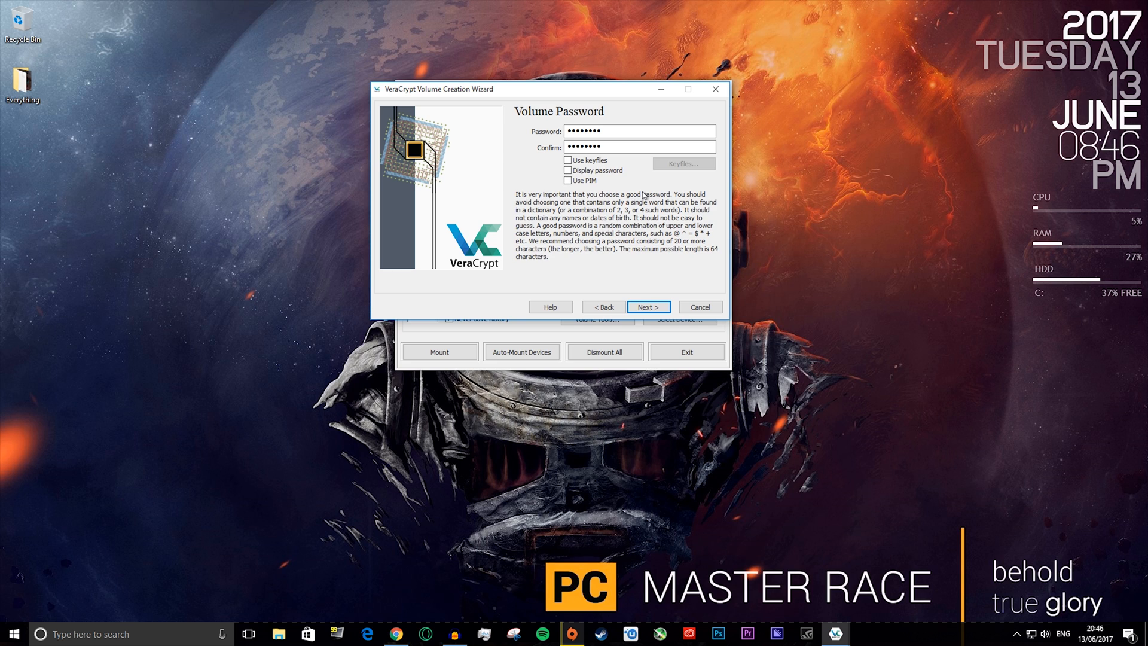
pyautogui.click(568, 170)
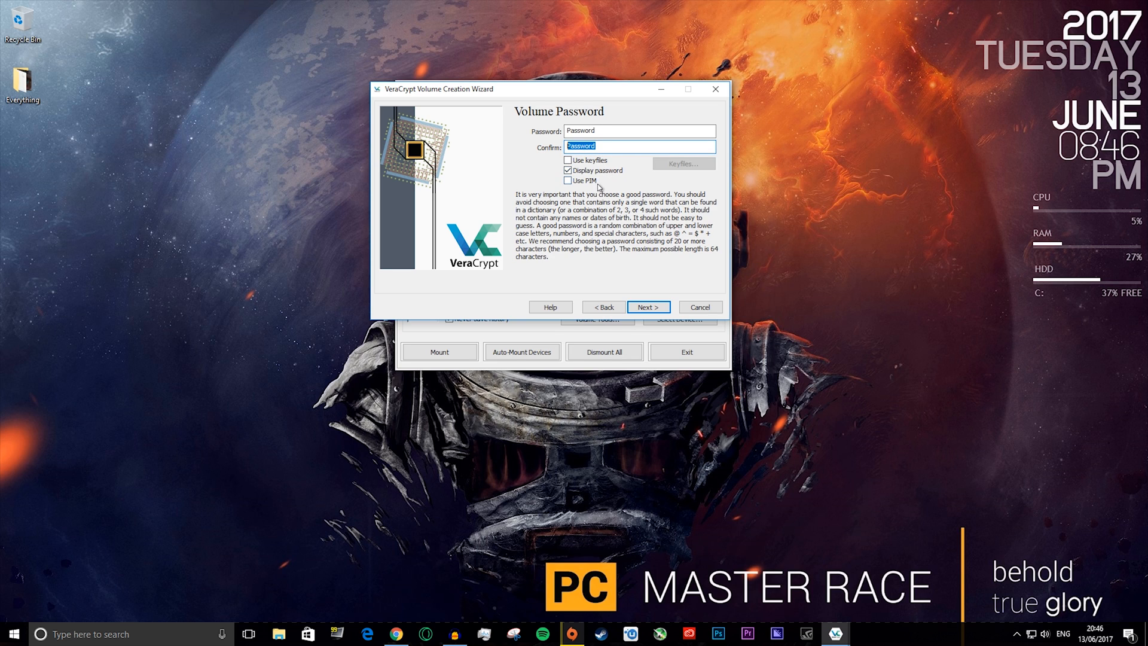
pyautogui.click(647, 307)
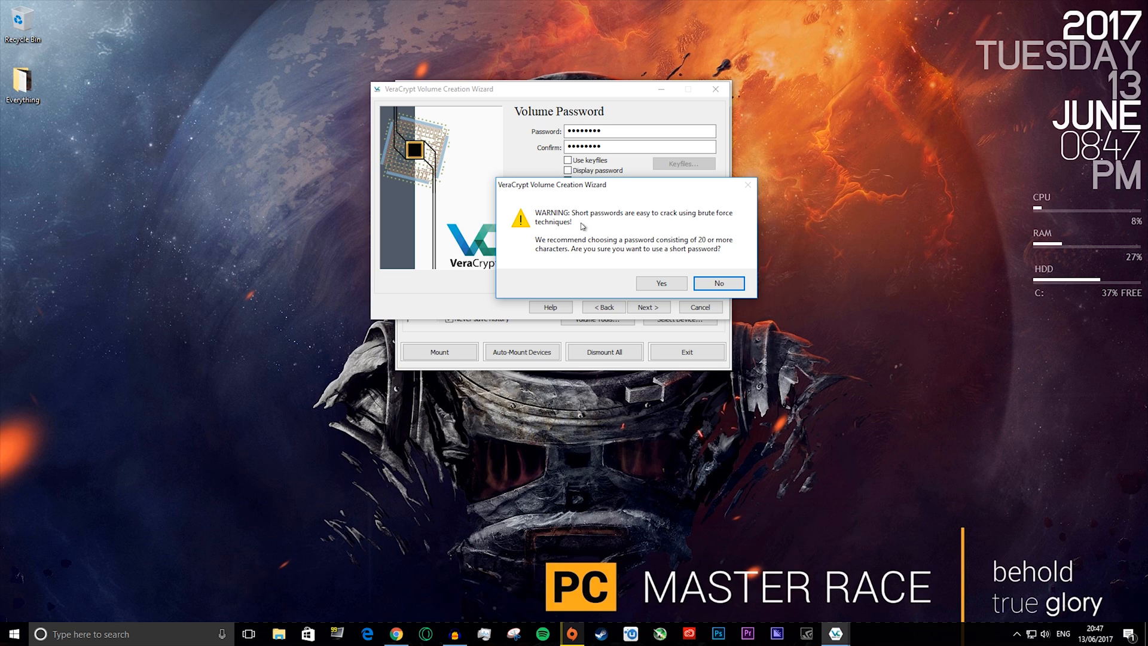
pyautogui.moveTo(638, 246)
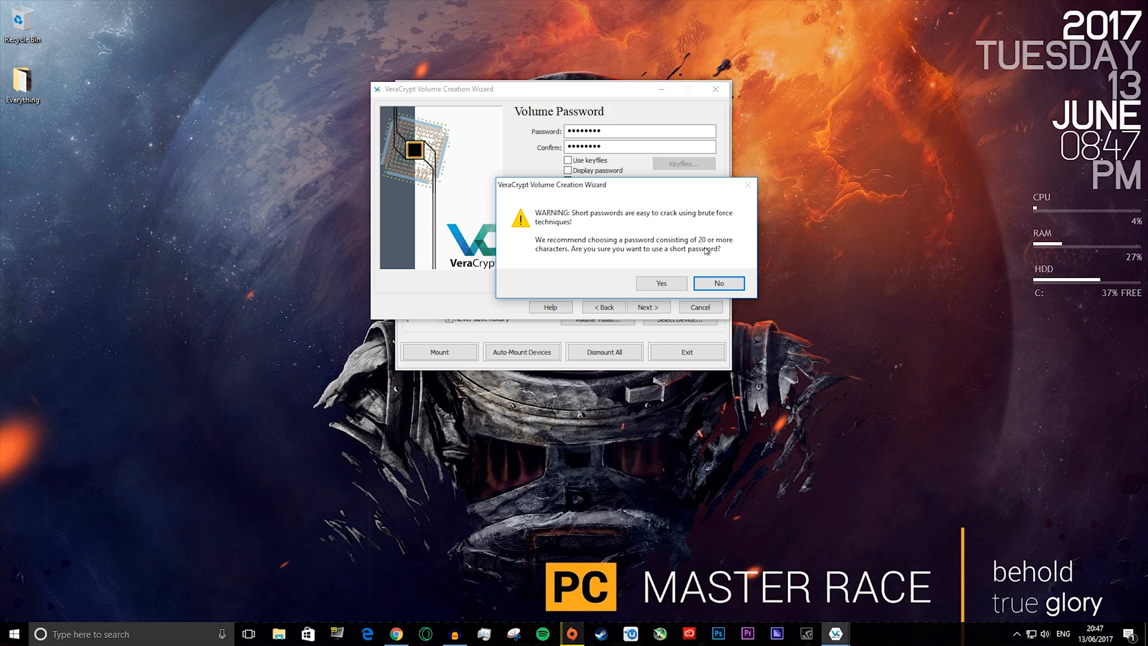
pyautogui.moveTo(704, 203)
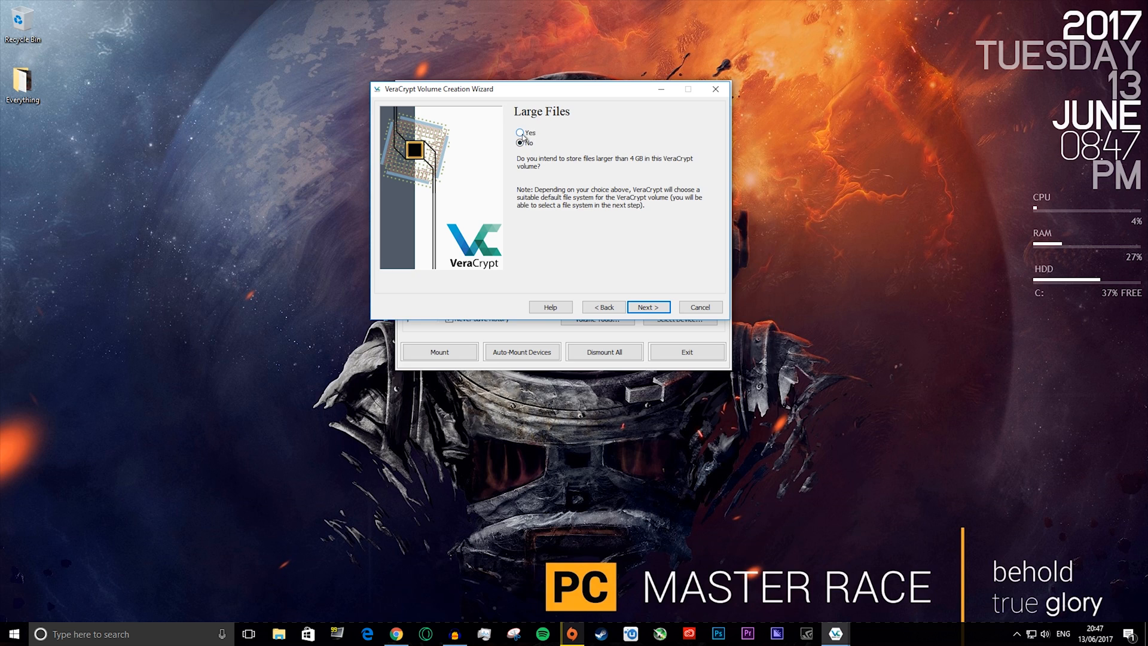
pyautogui.click(521, 143)
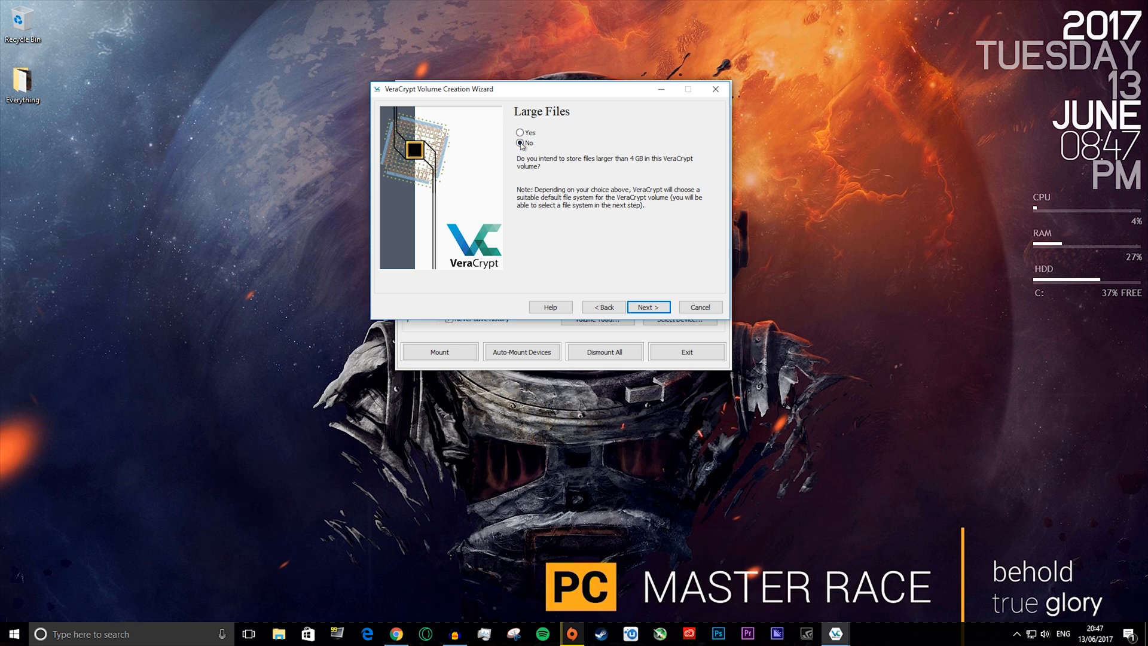
pyautogui.moveTo(647, 308)
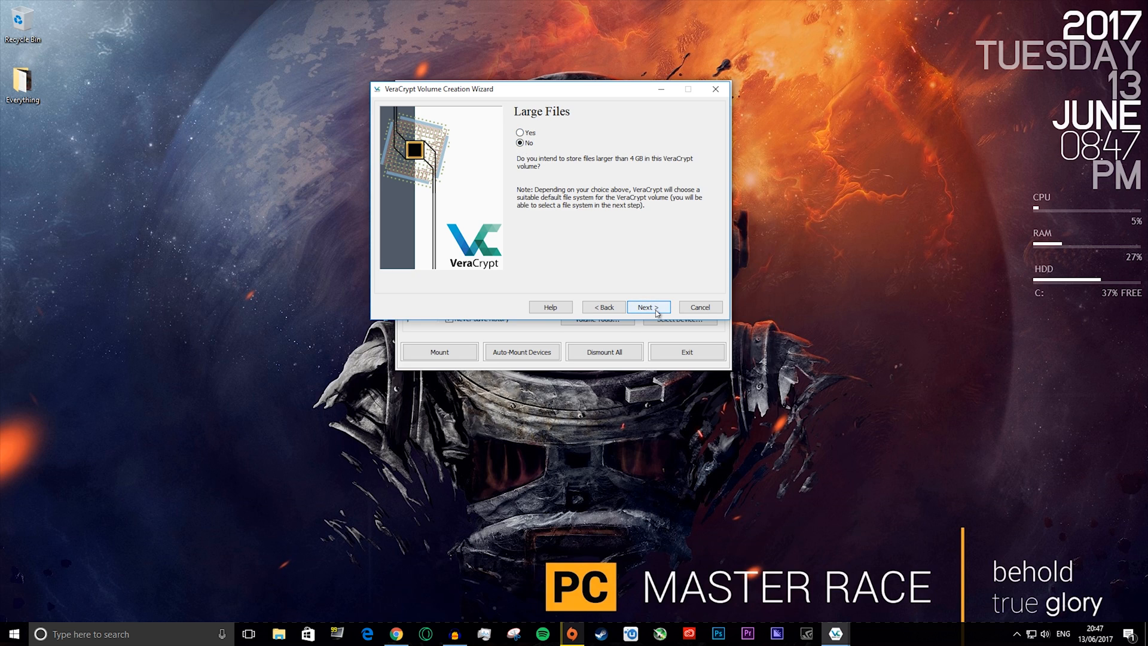
# Format the container, acknowledge its creation, and select the Password Protected file on the desktop
pyautogui.click(647, 307)
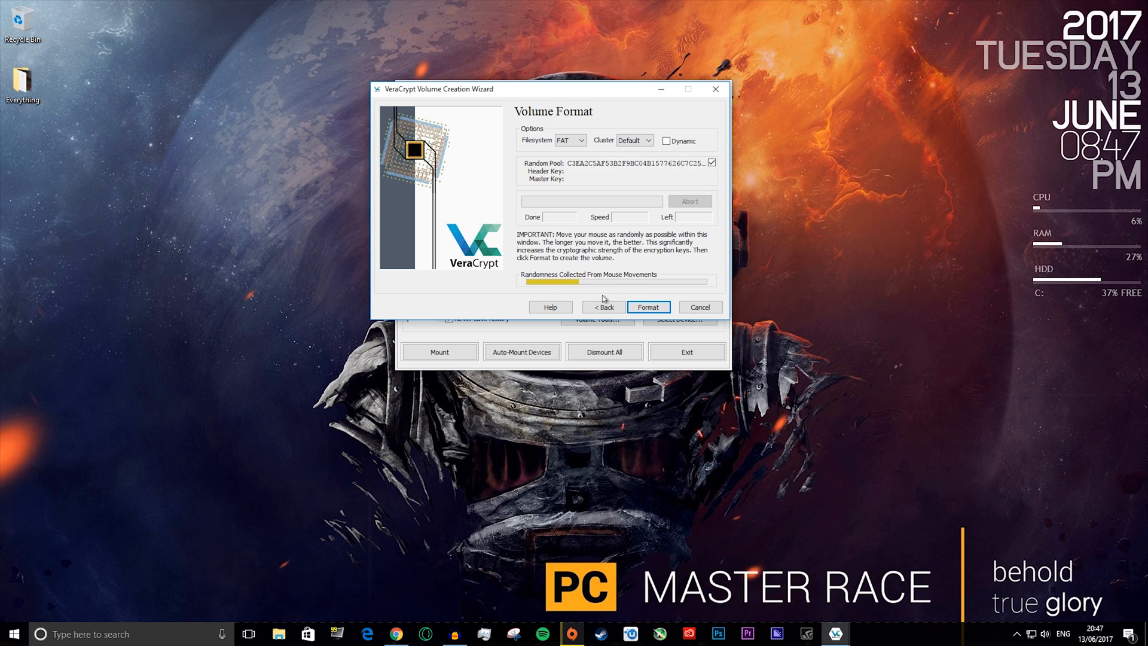
pyautogui.moveTo(604, 105)
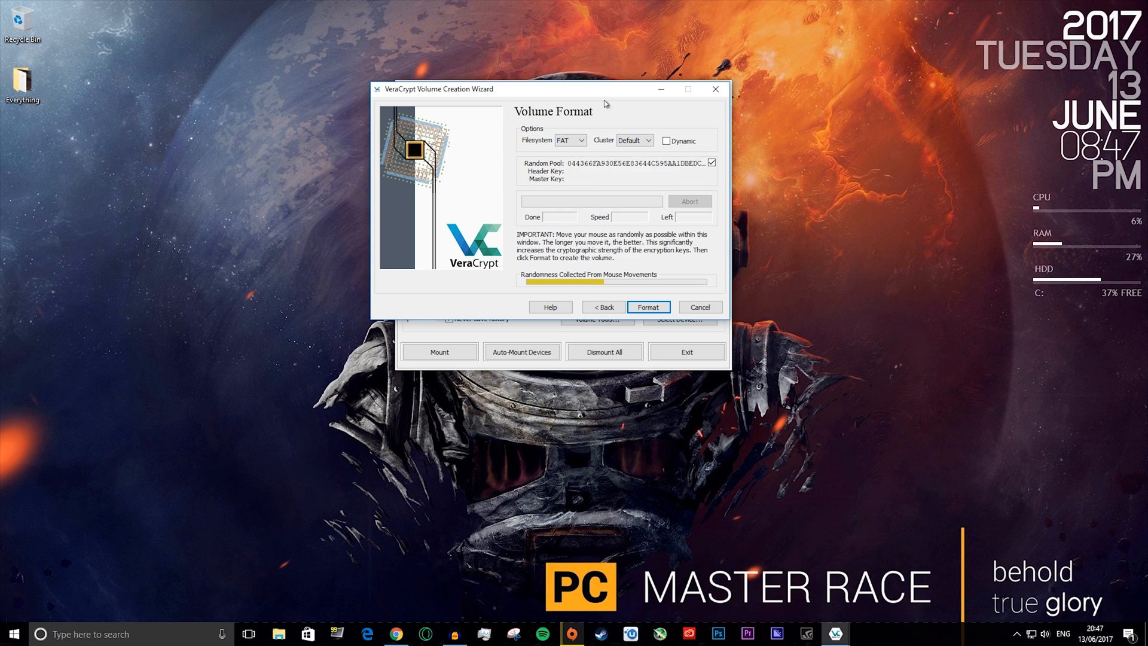
pyautogui.moveTo(605, 106)
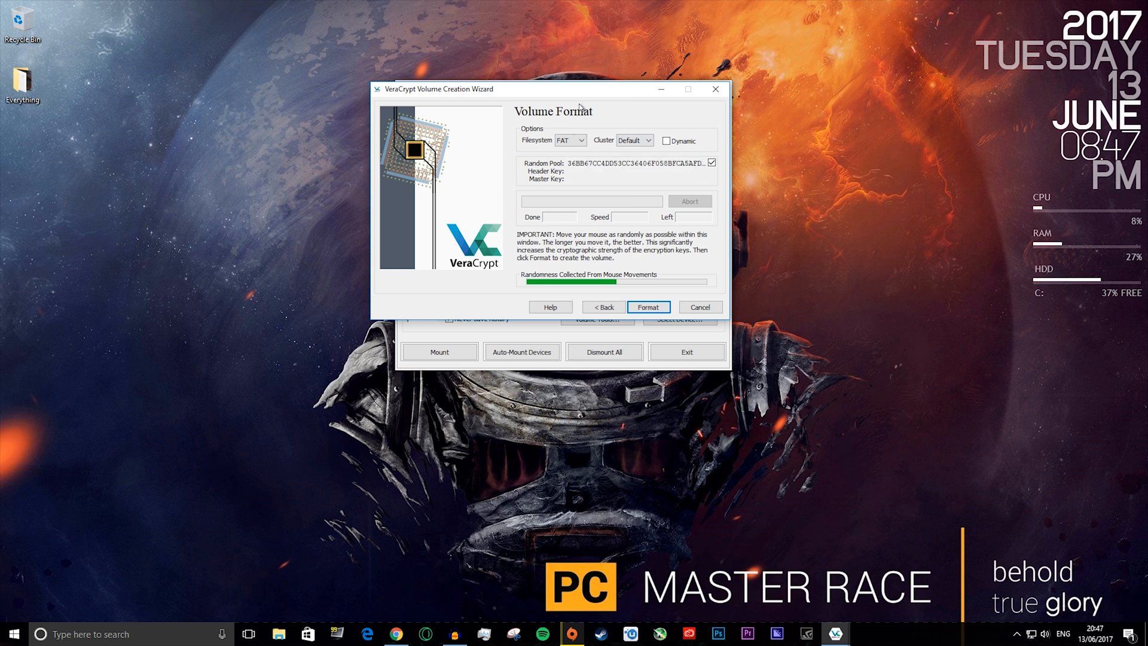
pyautogui.moveTo(517, 231)
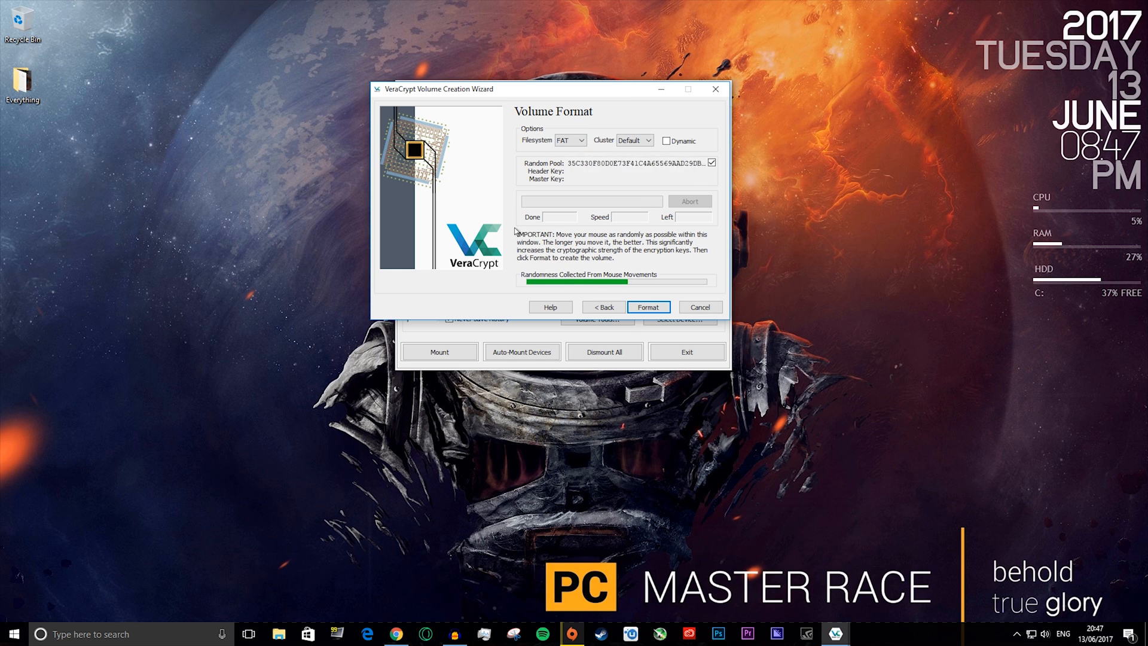
pyautogui.moveTo(600, 258)
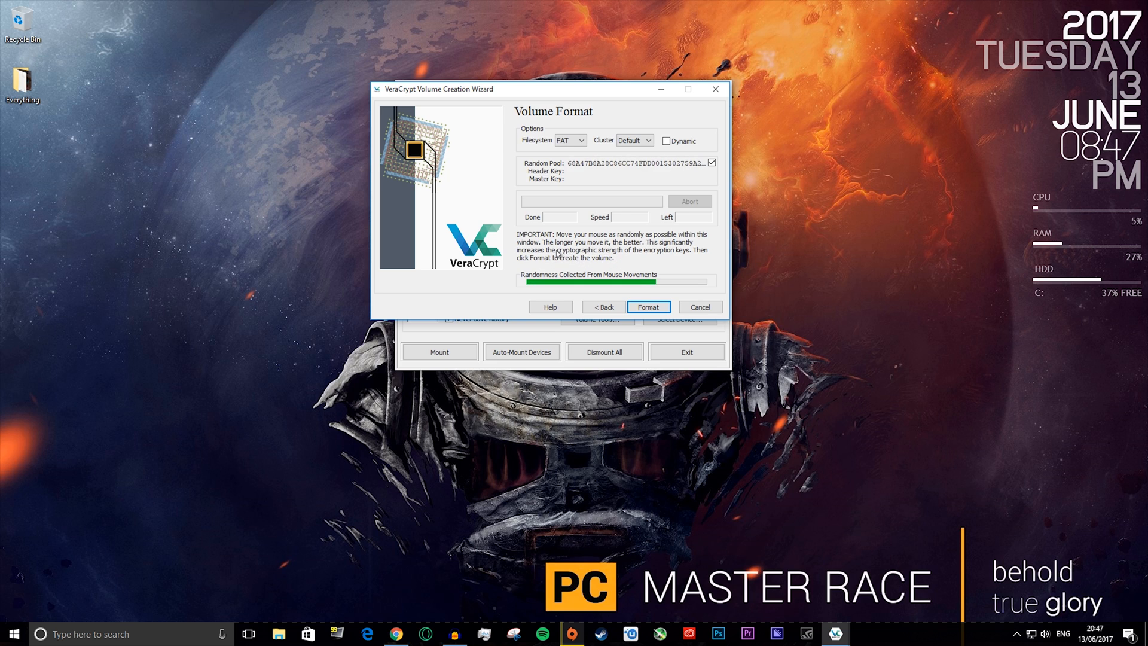
pyautogui.moveTo(638, 252)
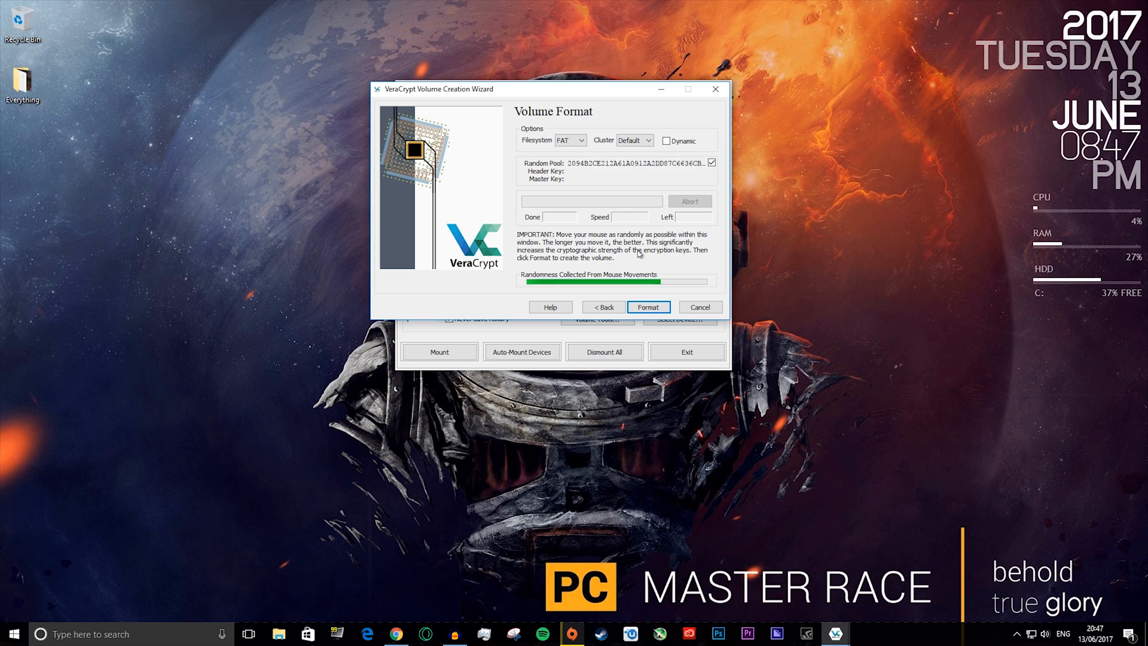
pyautogui.moveTo(451, 272)
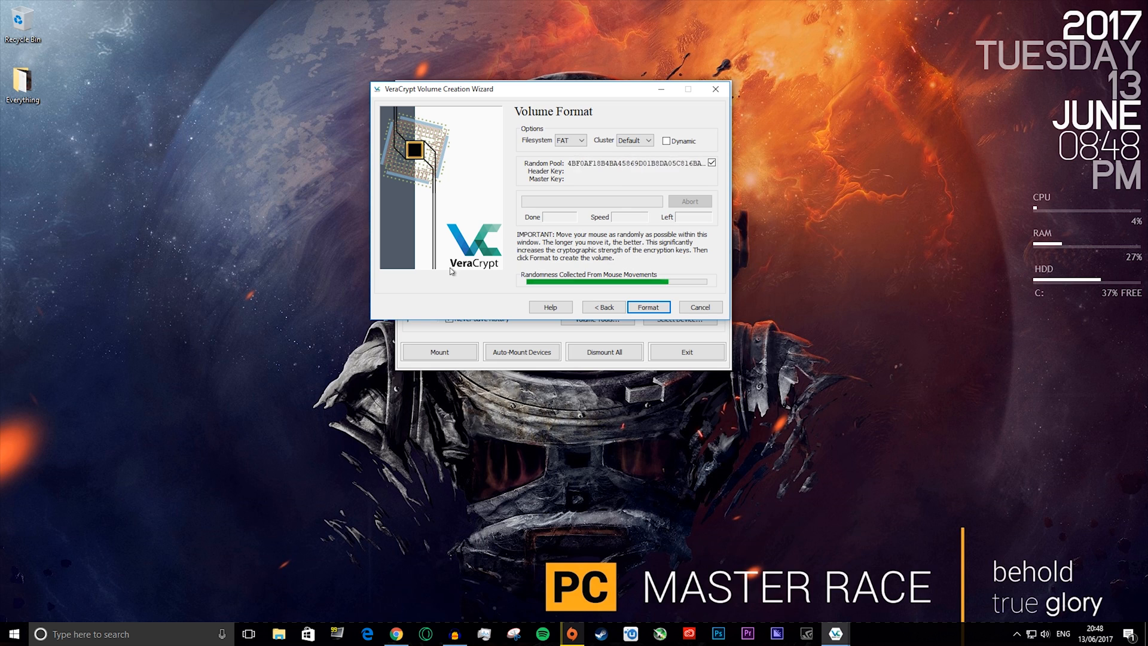
pyautogui.moveTo(375, 190)
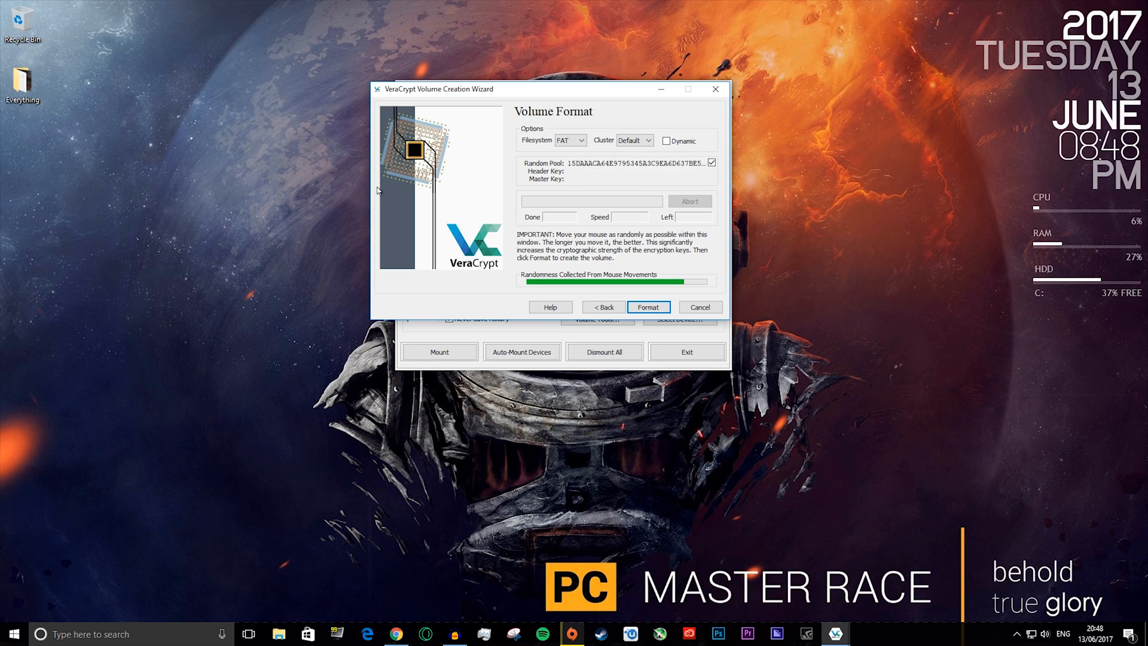
pyautogui.moveTo(646, 120)
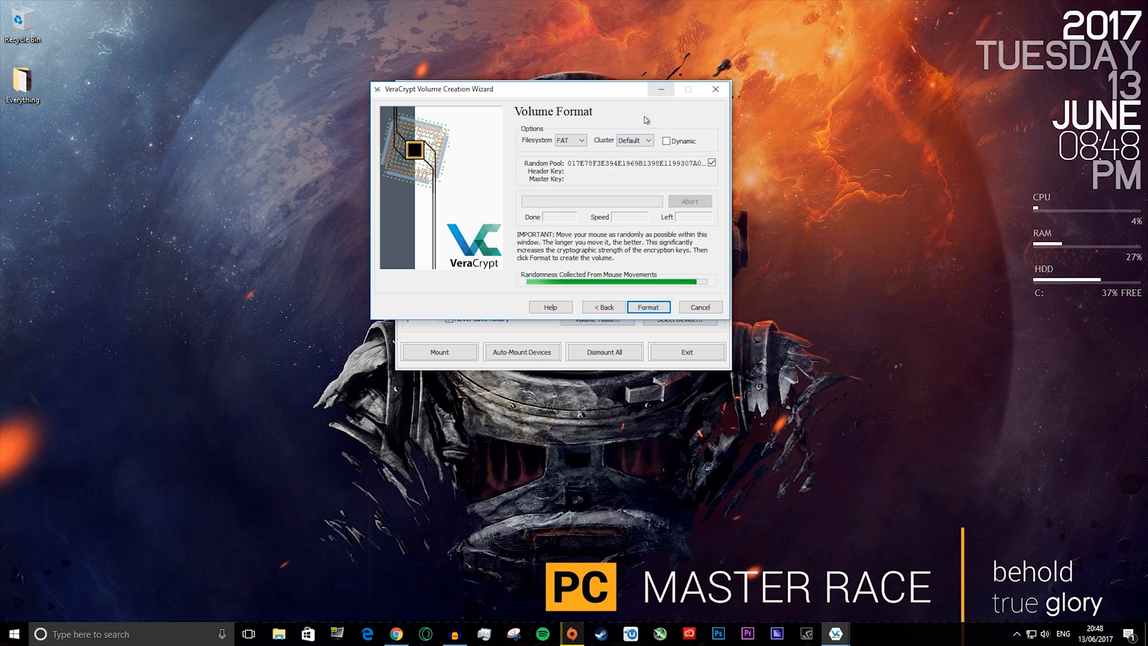
pyautogui.moveTo(694, 269)
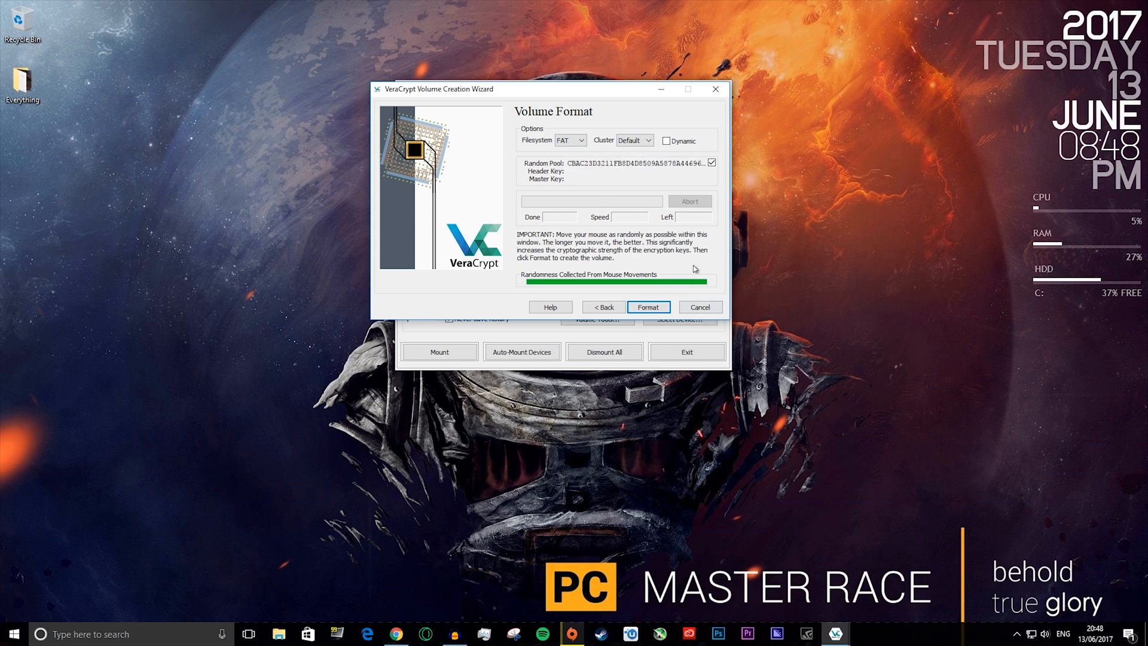
pyautogui.click(647, 307)
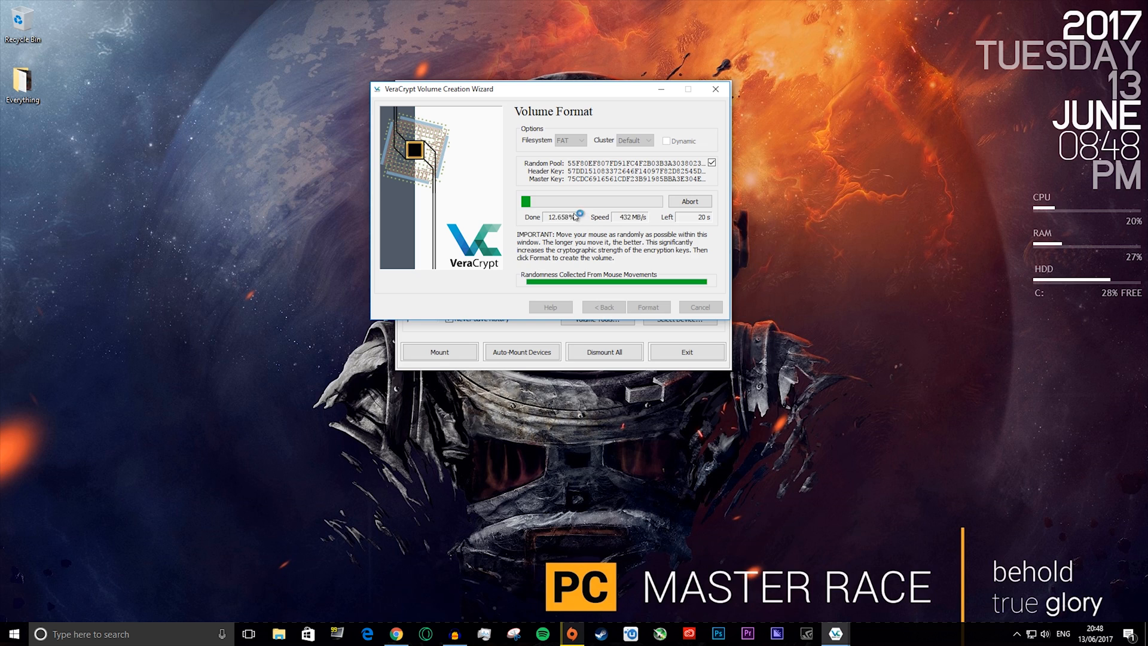
pyautogui.moveTo(643, 216)
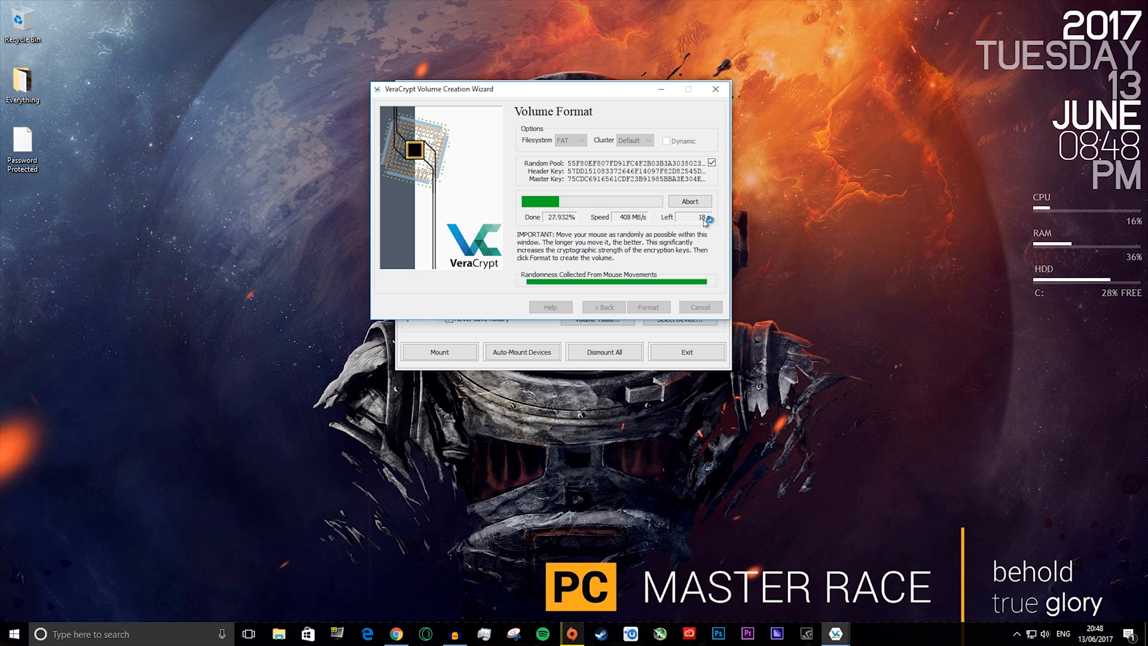
pyautogui.moveTo(623, 230)
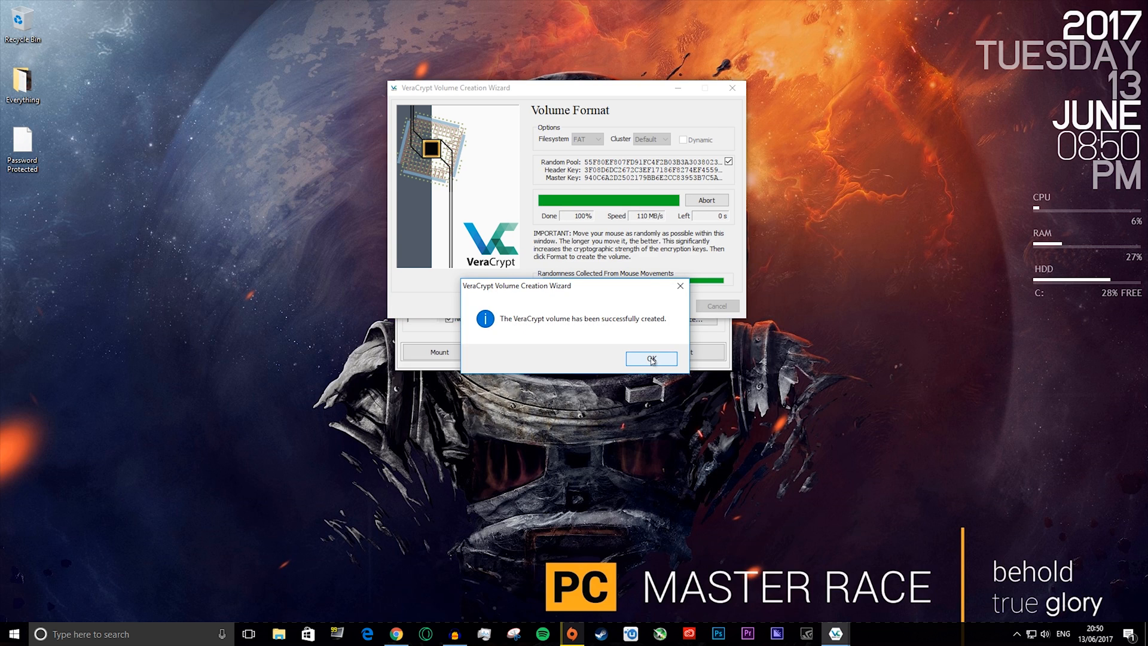
pyautogui.click(650, 358)
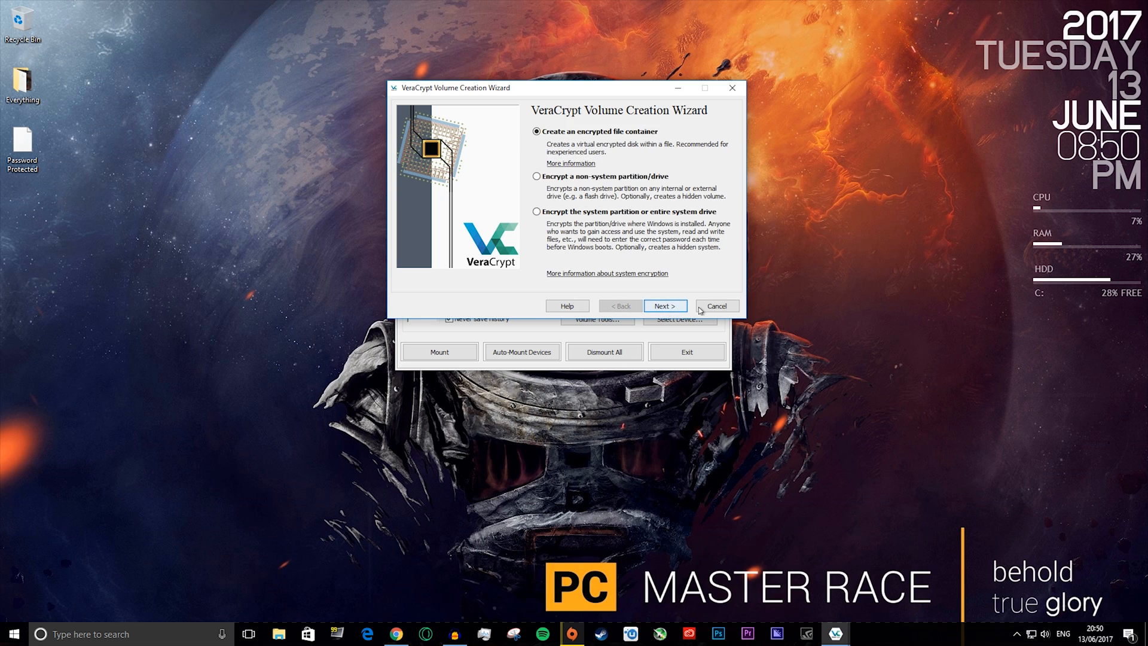
pyautogui.moveTo(717, 305)
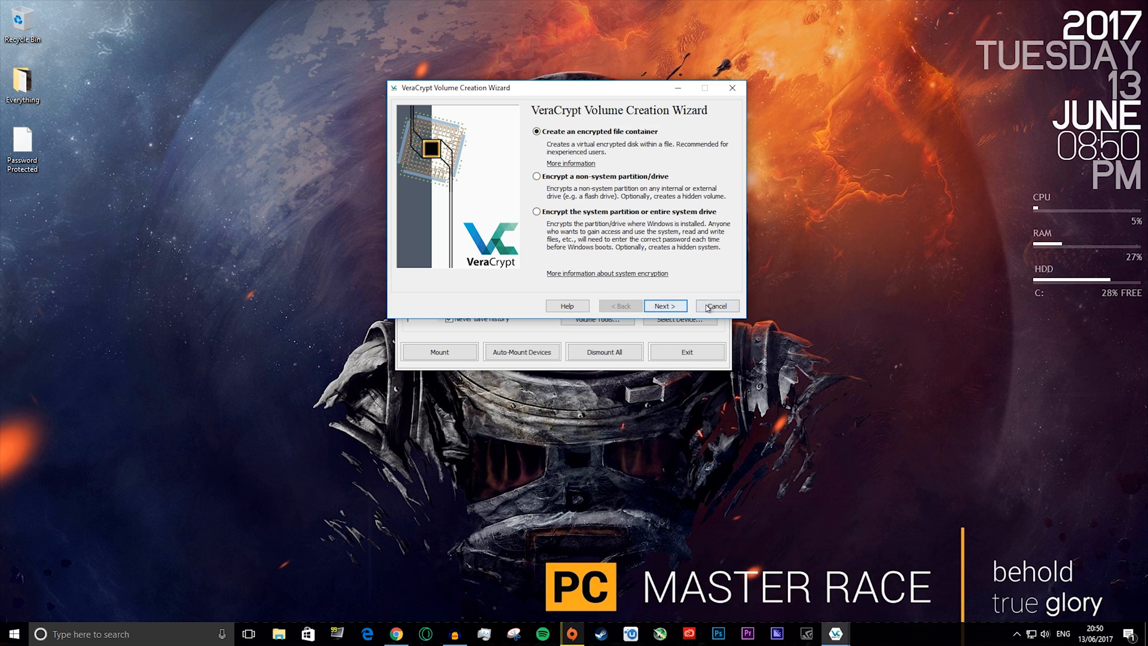
pyautogui.click(715, 305)
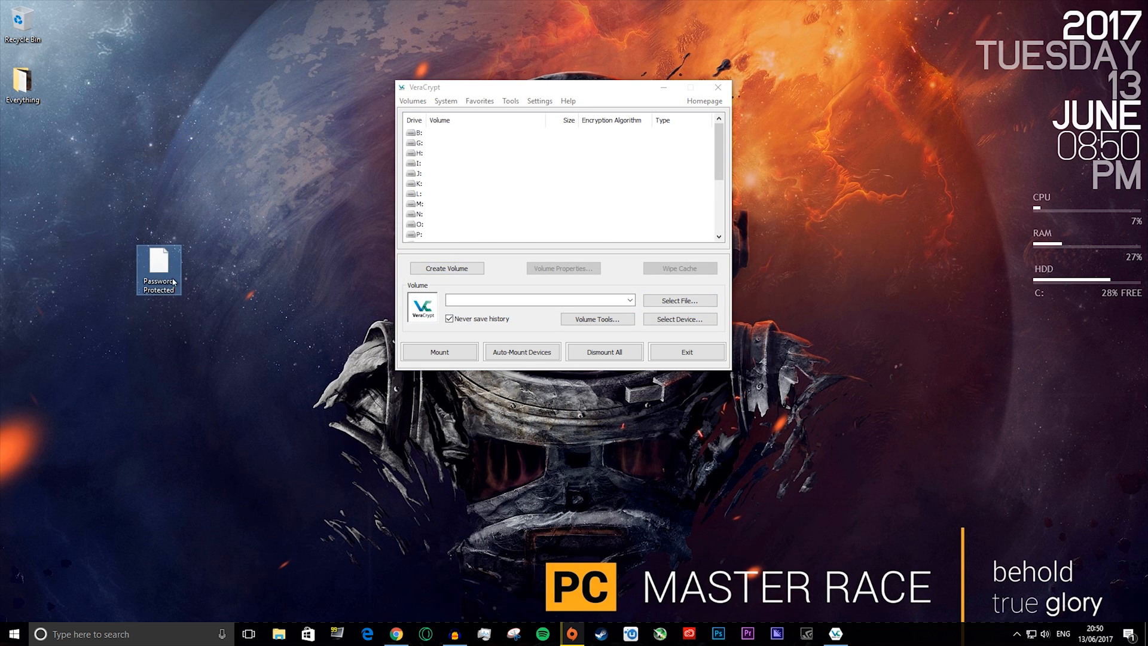
pyautogui.rightClick(158, 270)
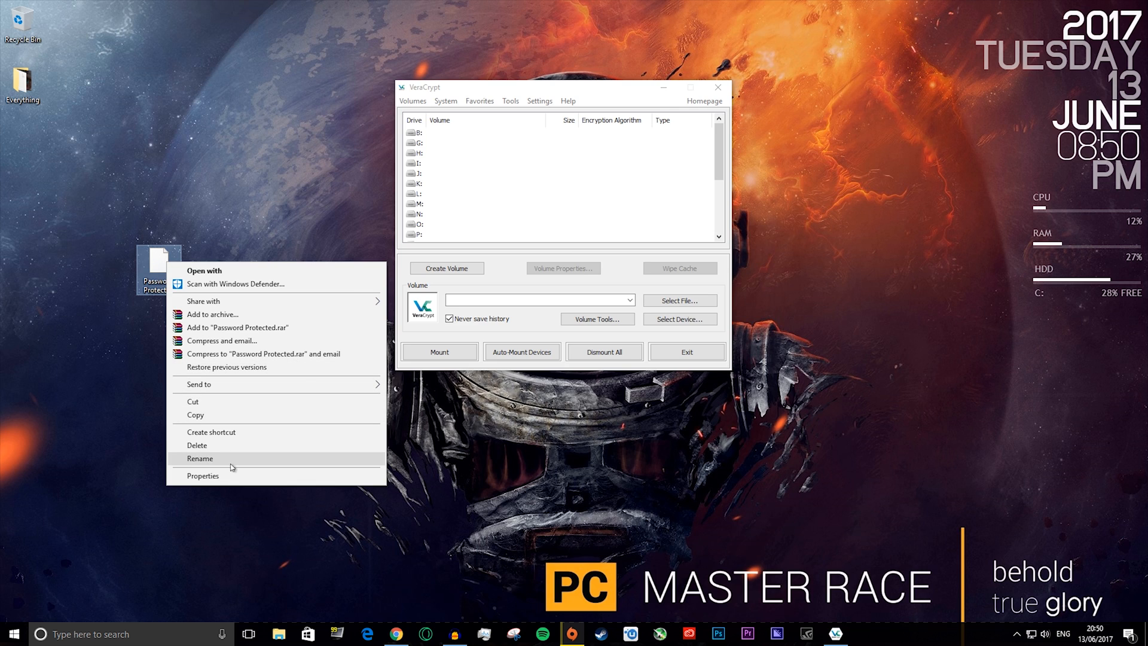
pyautogui.click(203, 475)
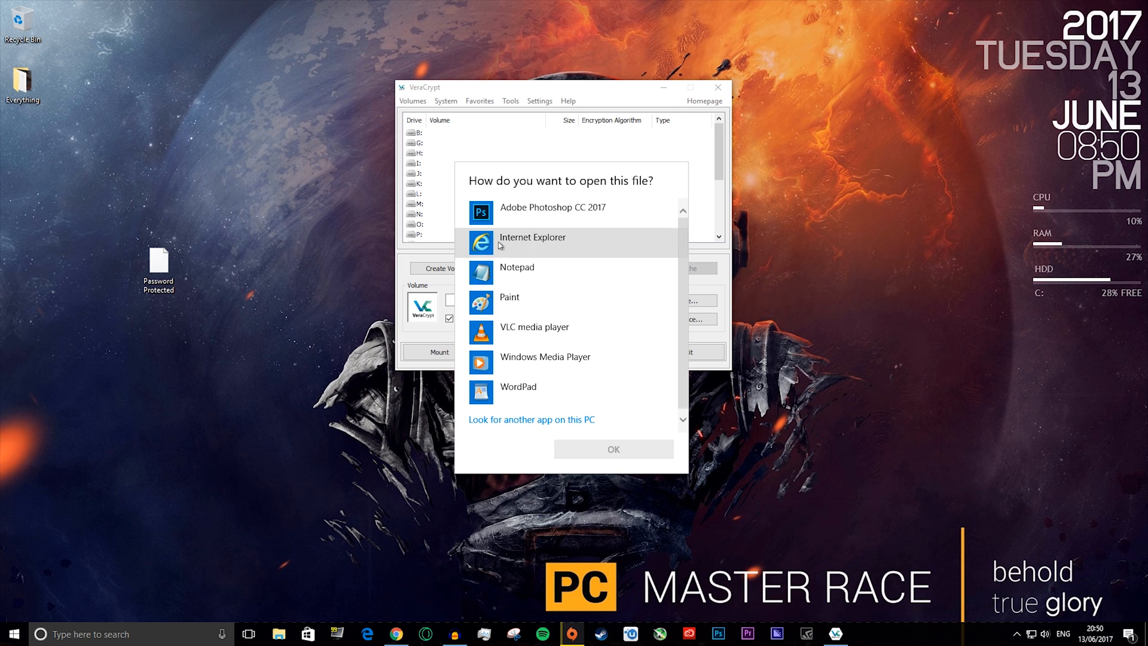
pyautogui.click(531, 419)
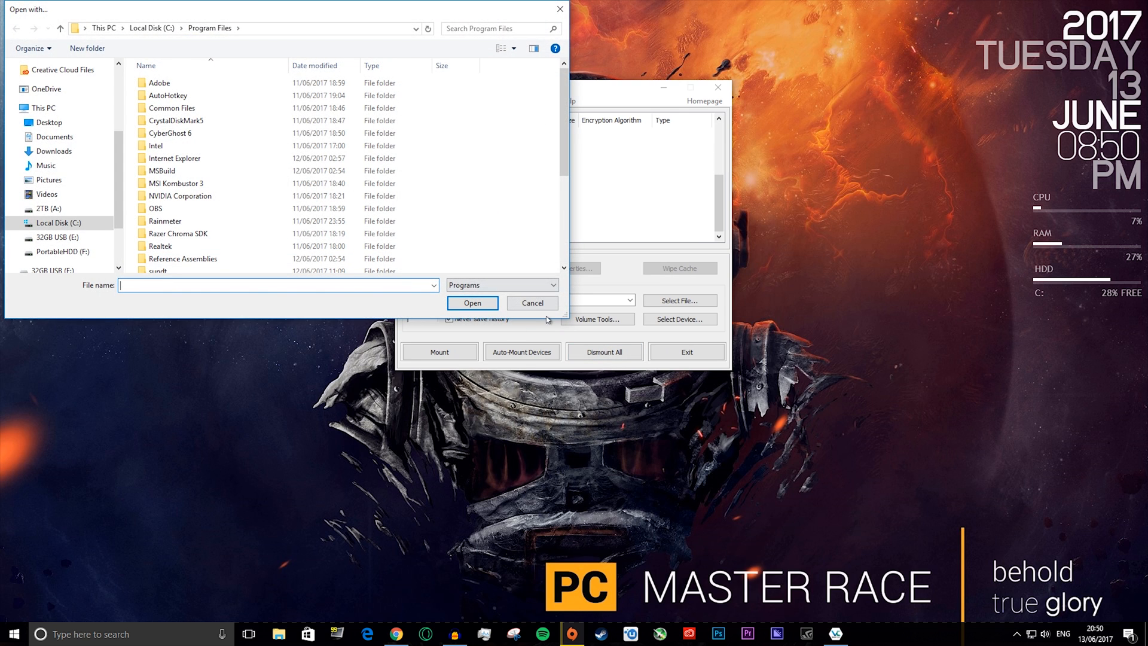
pyautogui.click(531, 303)
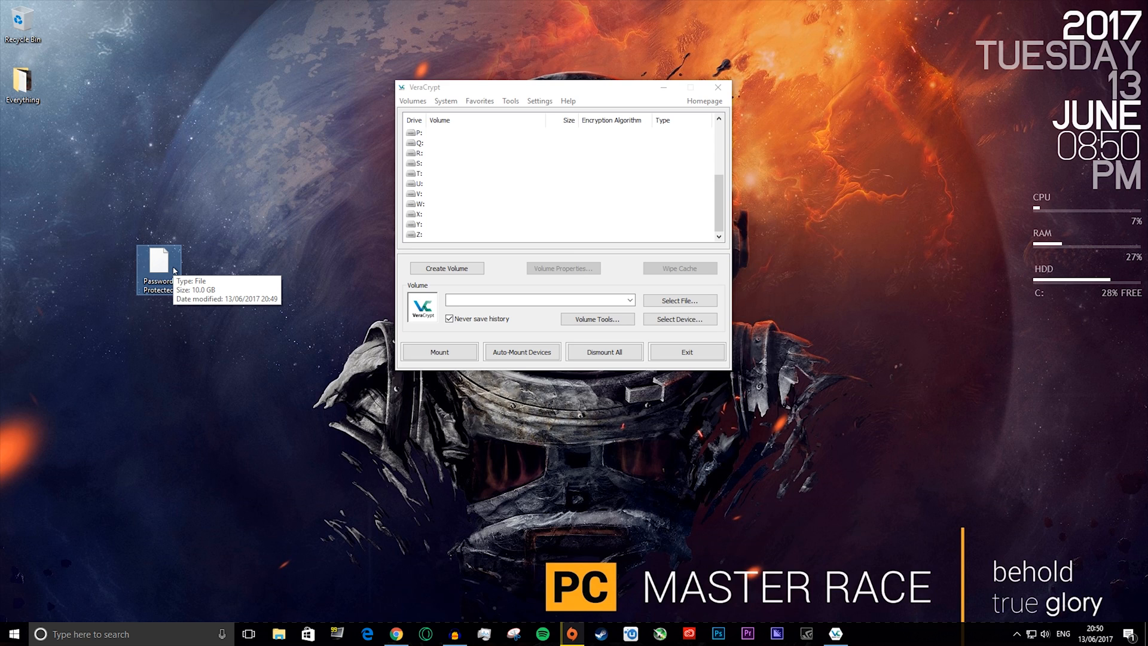
pyautogui.moveTo(279, 203)
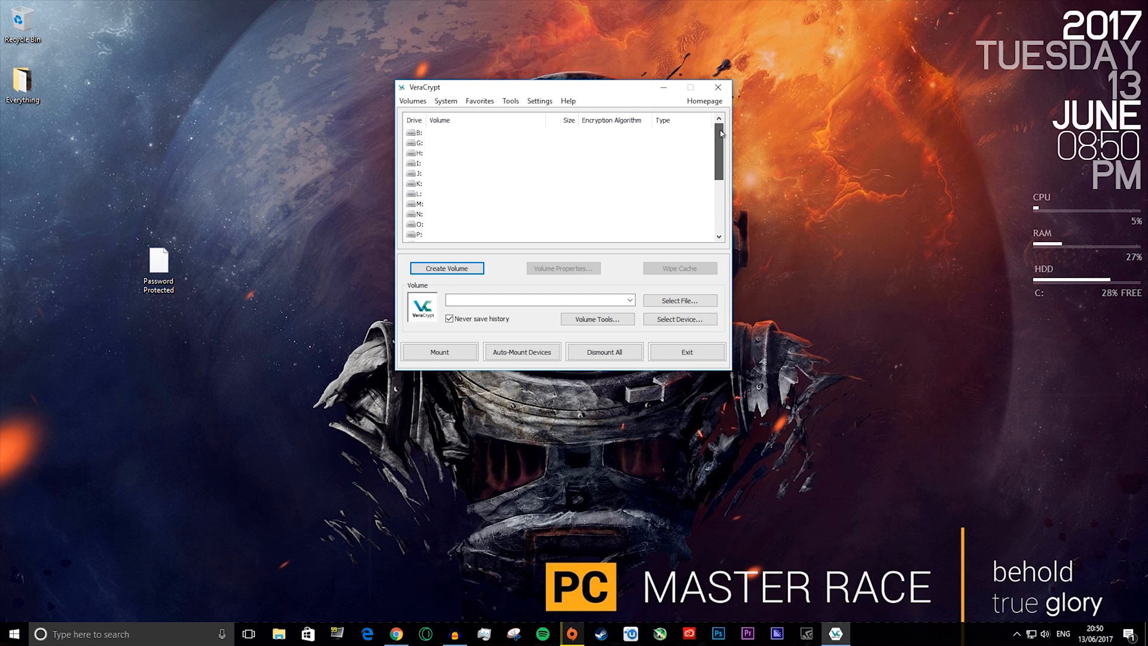
# Select drive letter G: and pick the Password Protected container from the desktop
pyautogui.click(439, 142)
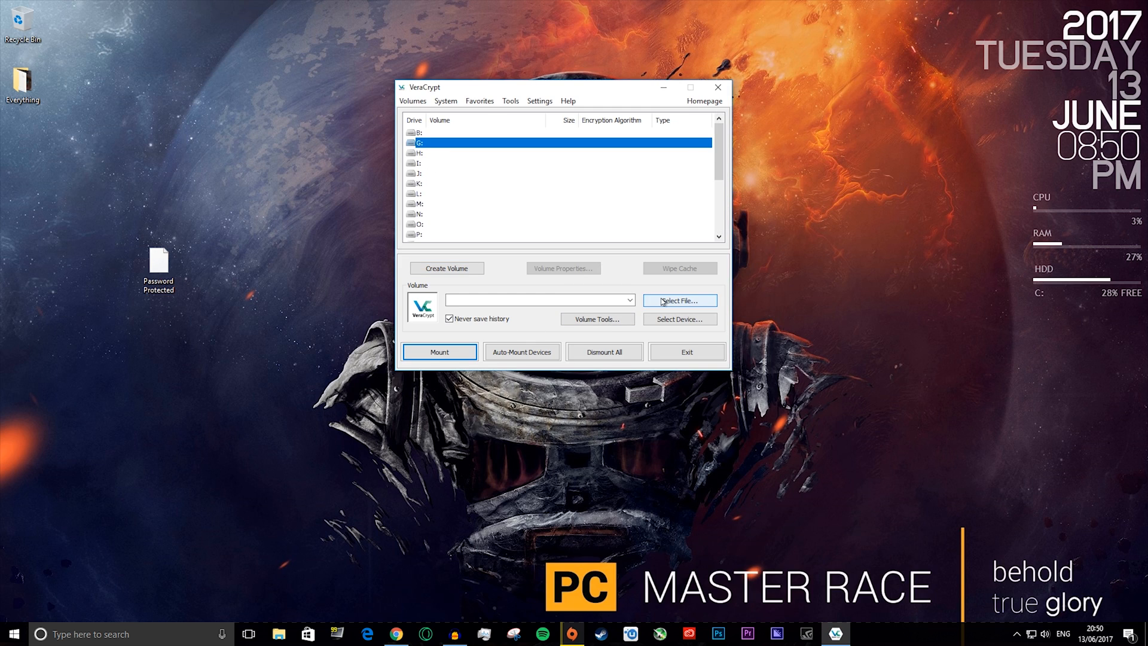
pyautogui.click(677, 300)
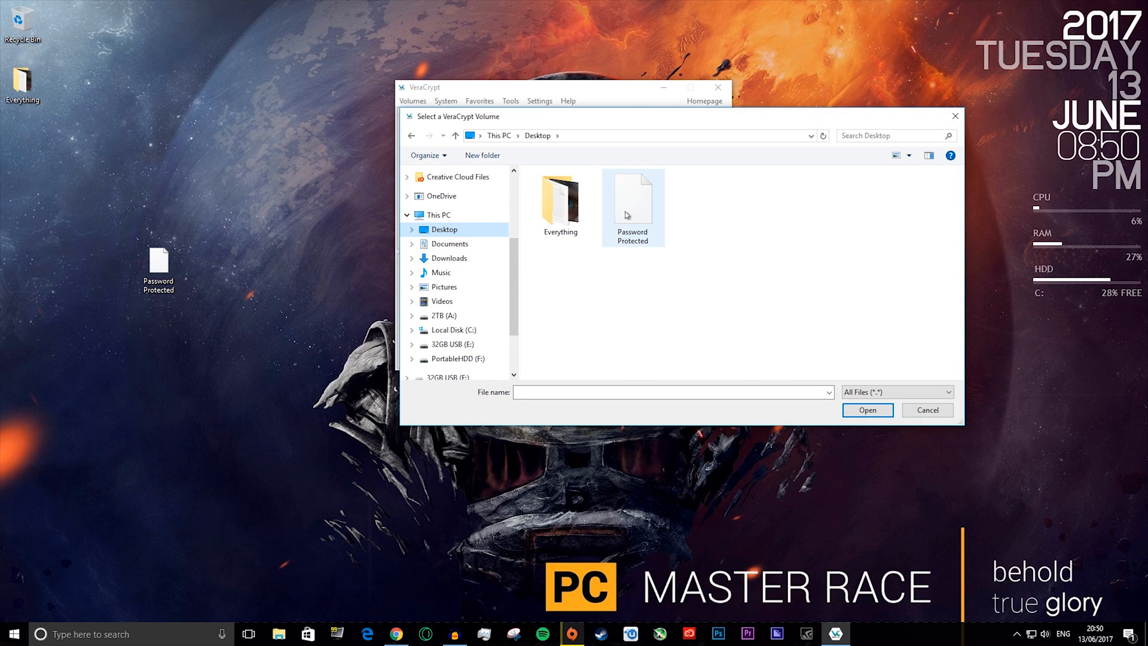
pyautogui.click(632, 201)
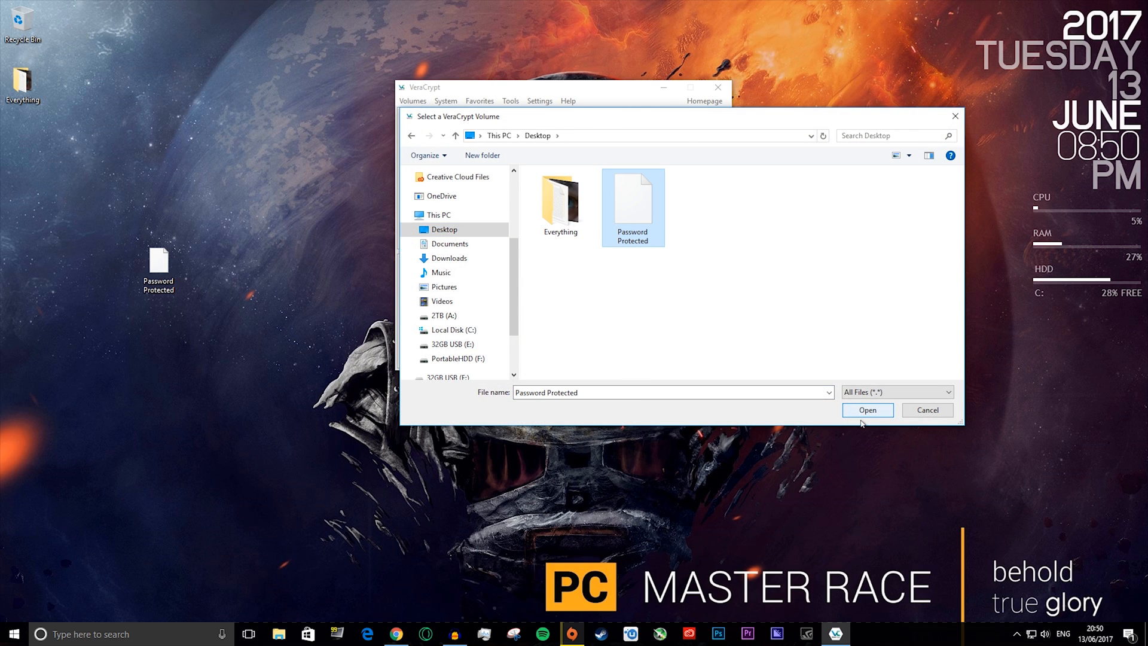
pyautogui.click(867, 409)
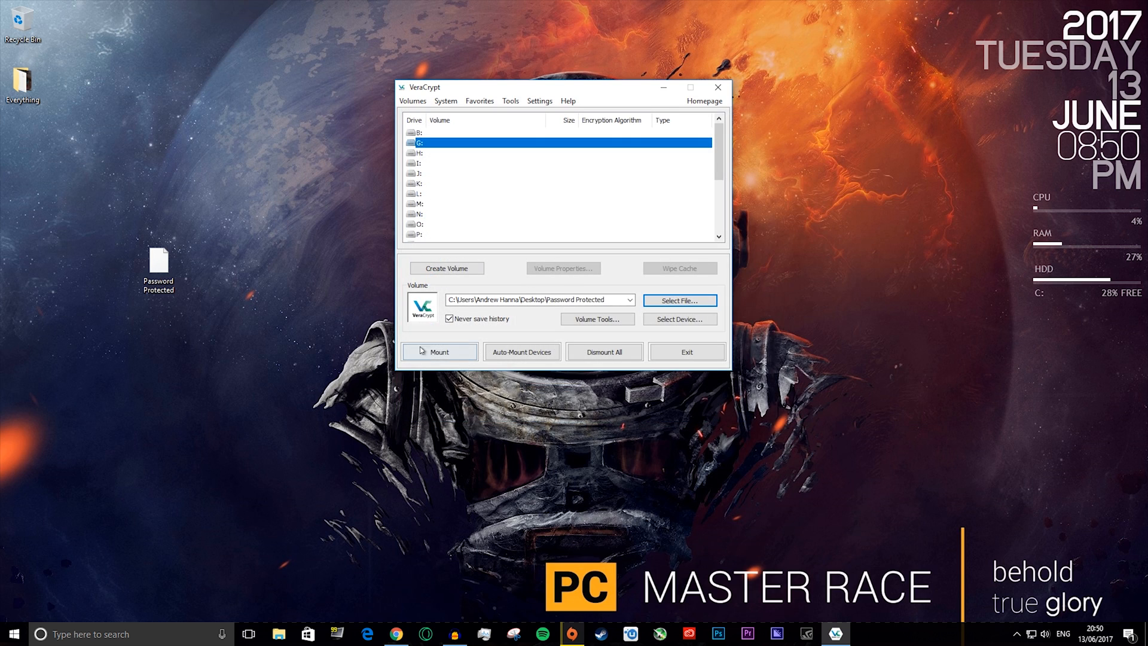
# Mount the container with its password as a 10.0 GB AES volume on G:
pyautogui.click(438, 352)
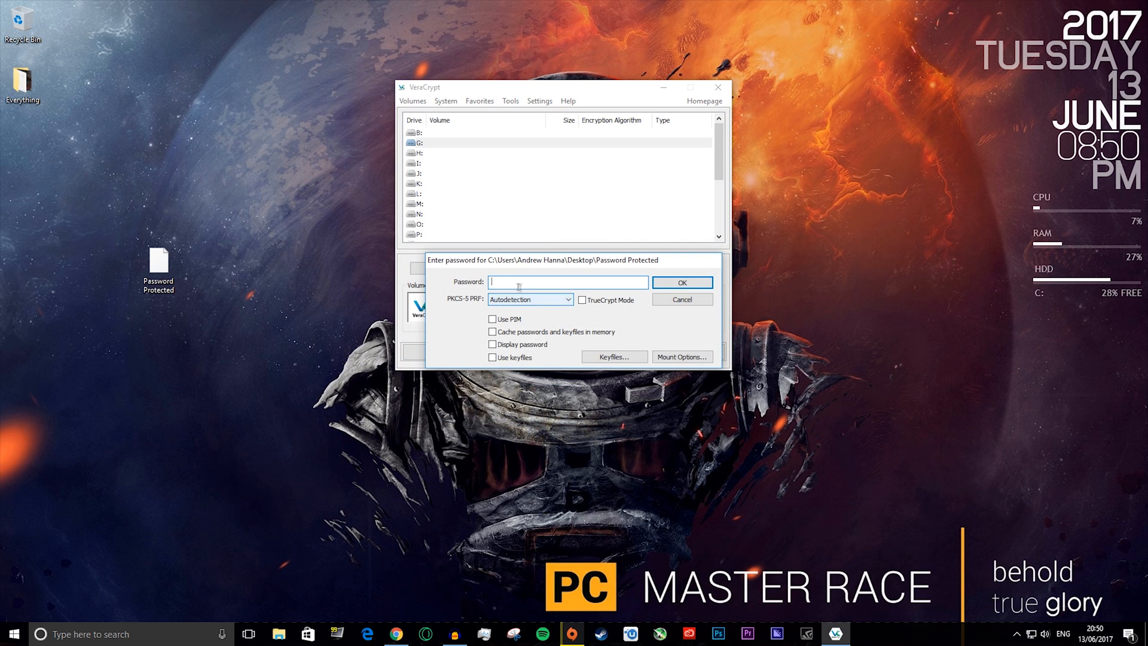
pyautogui.write('•')
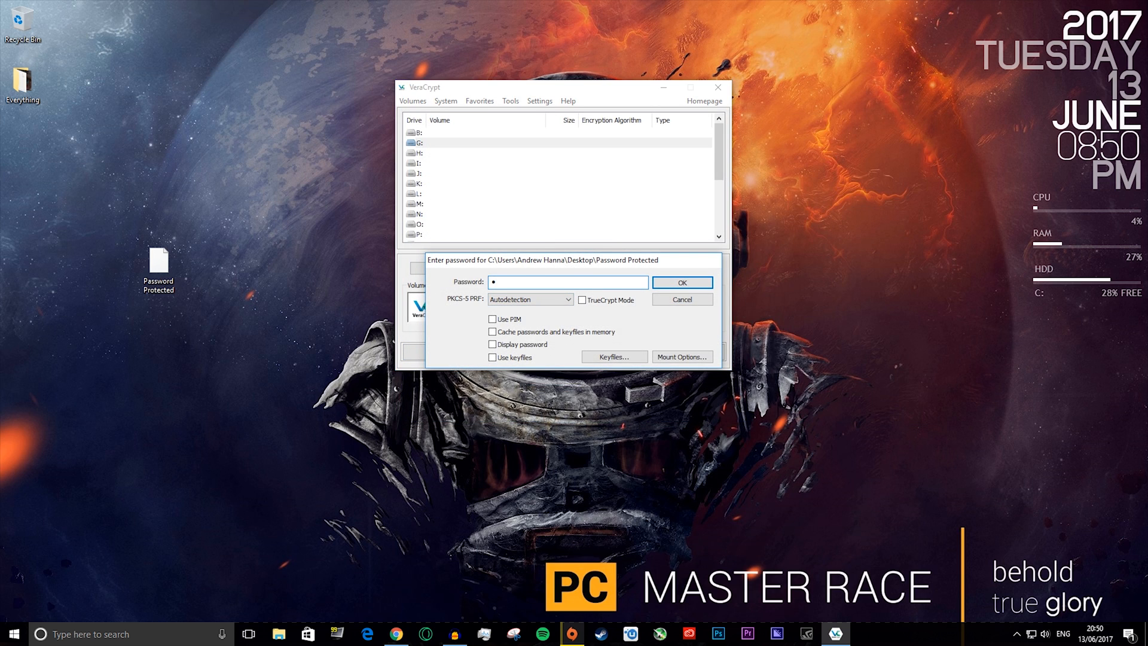
pyautogui.click(680, 282)
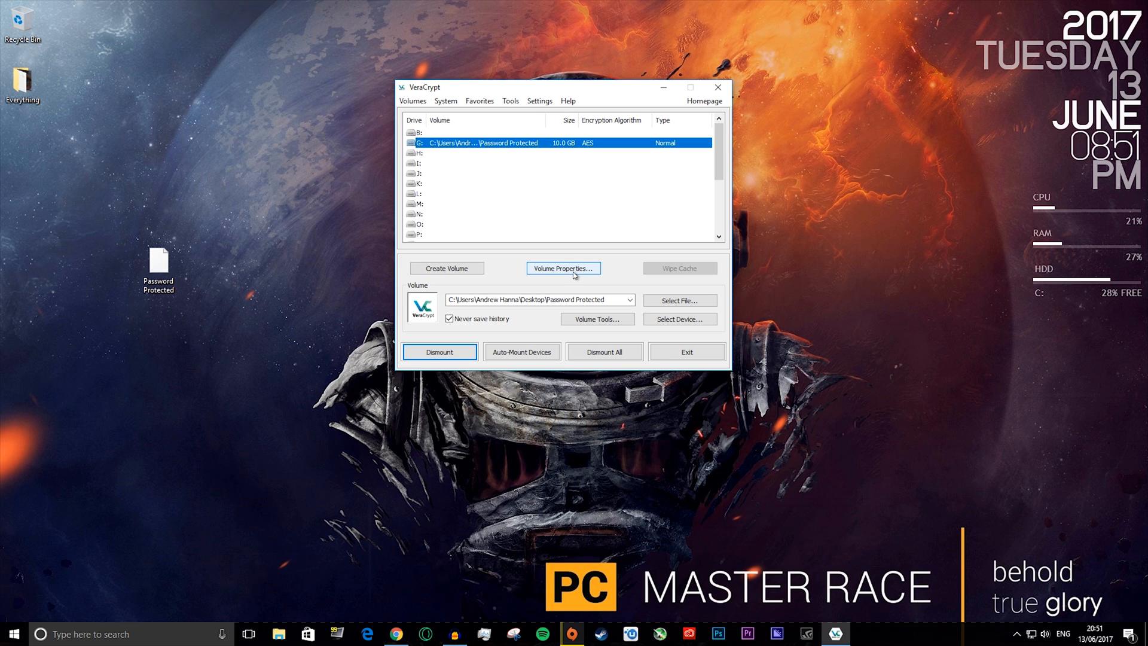
pyautogui.moveTo(318, 558)
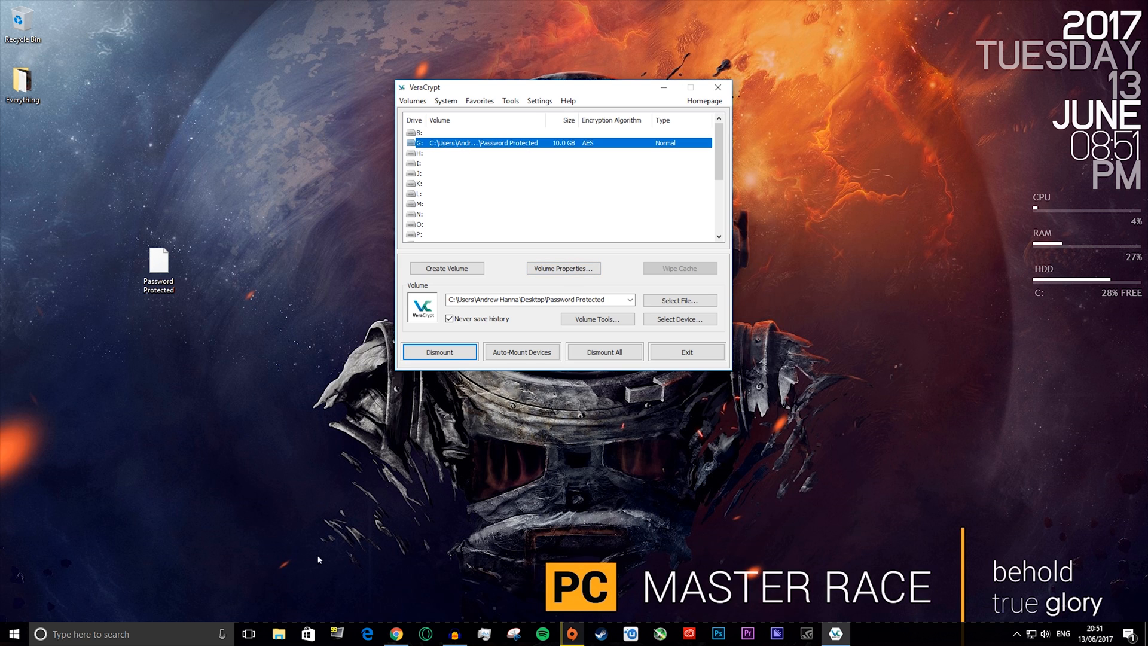
# Browse to Local Disk (G:) in Explorer and create a new folder named 'Secret S...'
pyautogui.click(276, 634)
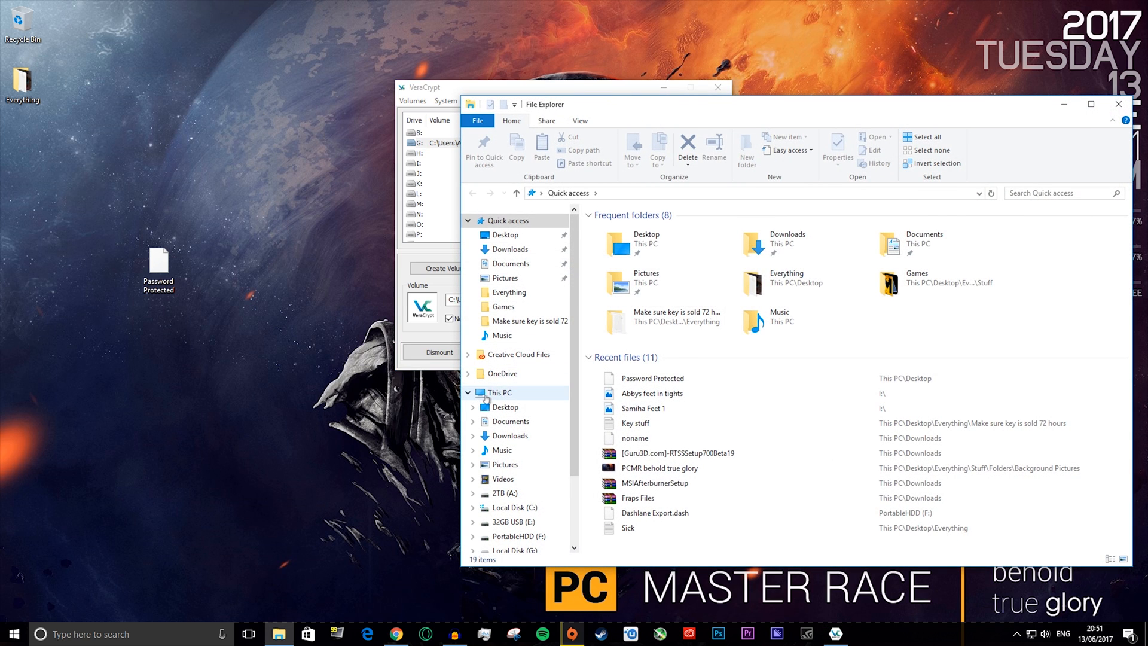
pyautogui.click(499, 392)
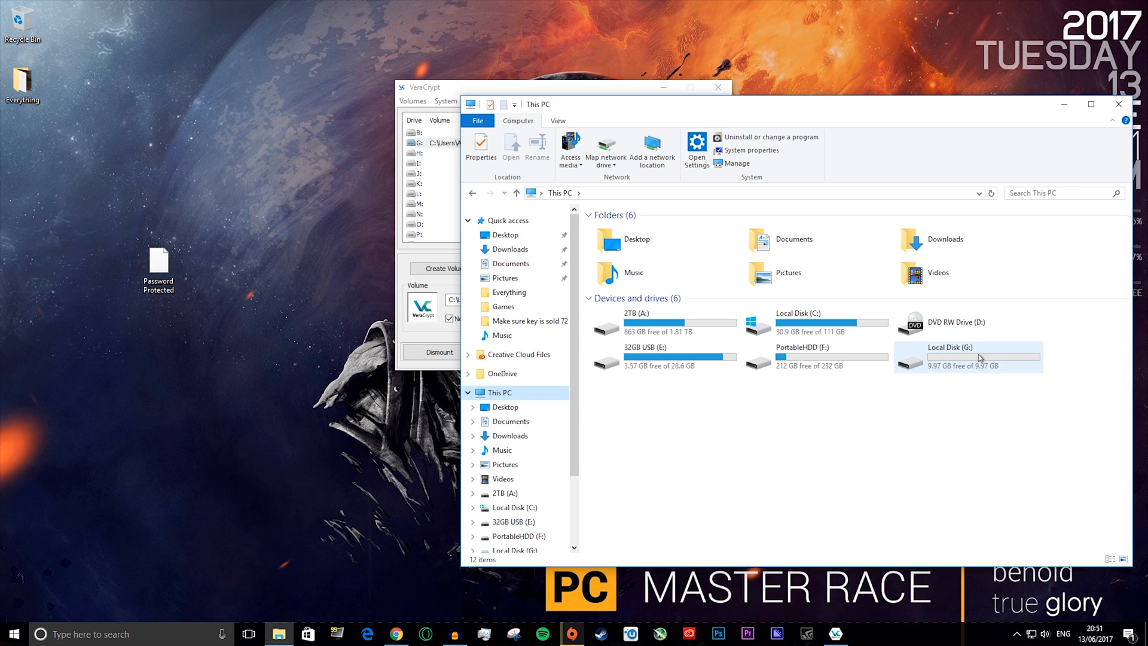
pyautogui.doubleClick(948, 359)
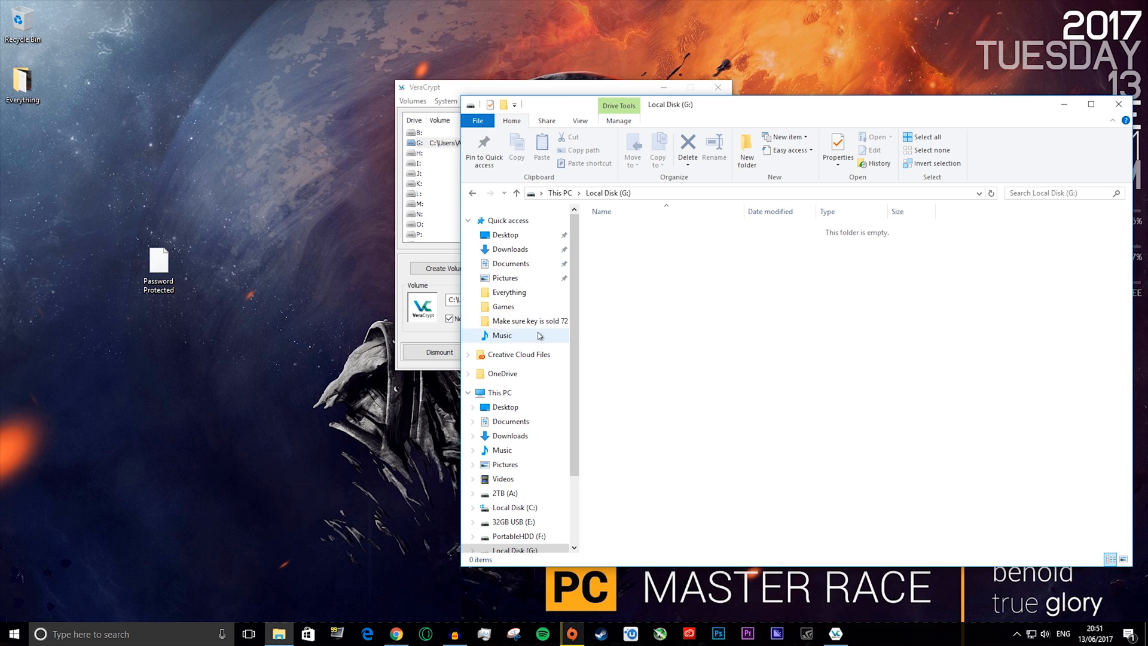
pyautogui.moveTo(670, 370)
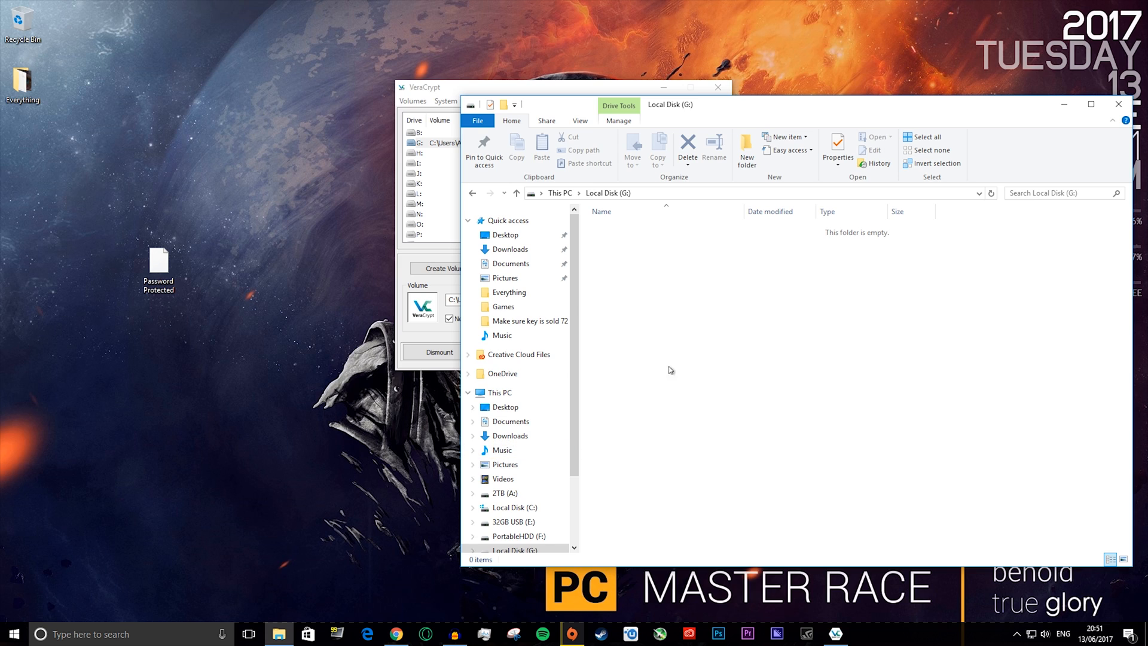
pyautogui.click(746, 146)
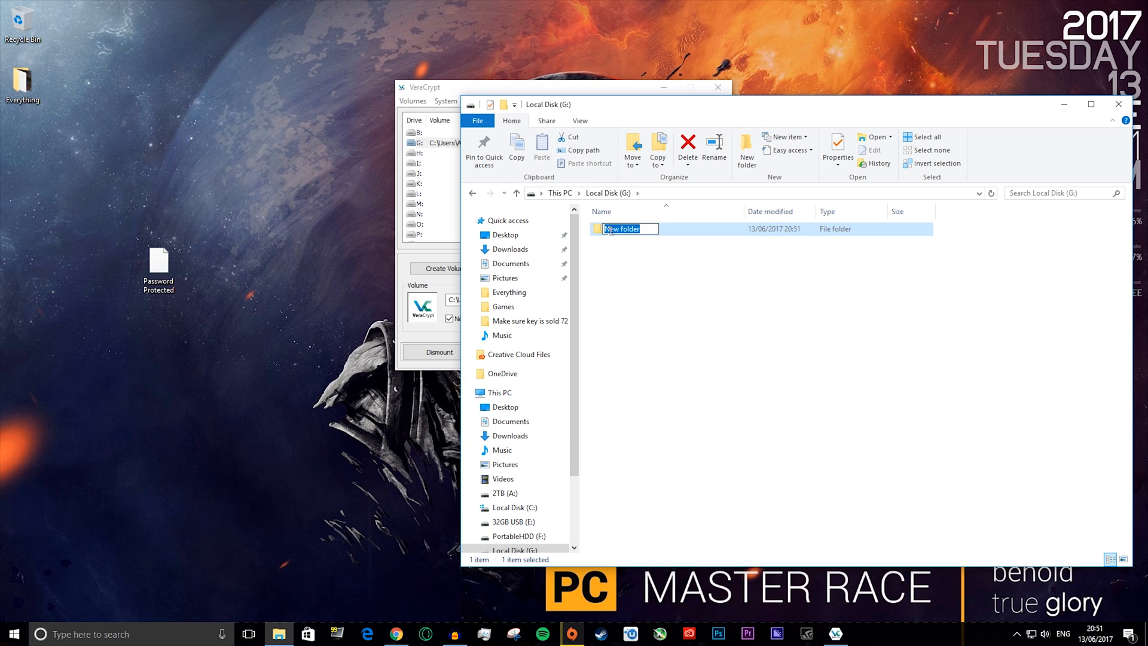
pyautogui.write('Secret S')
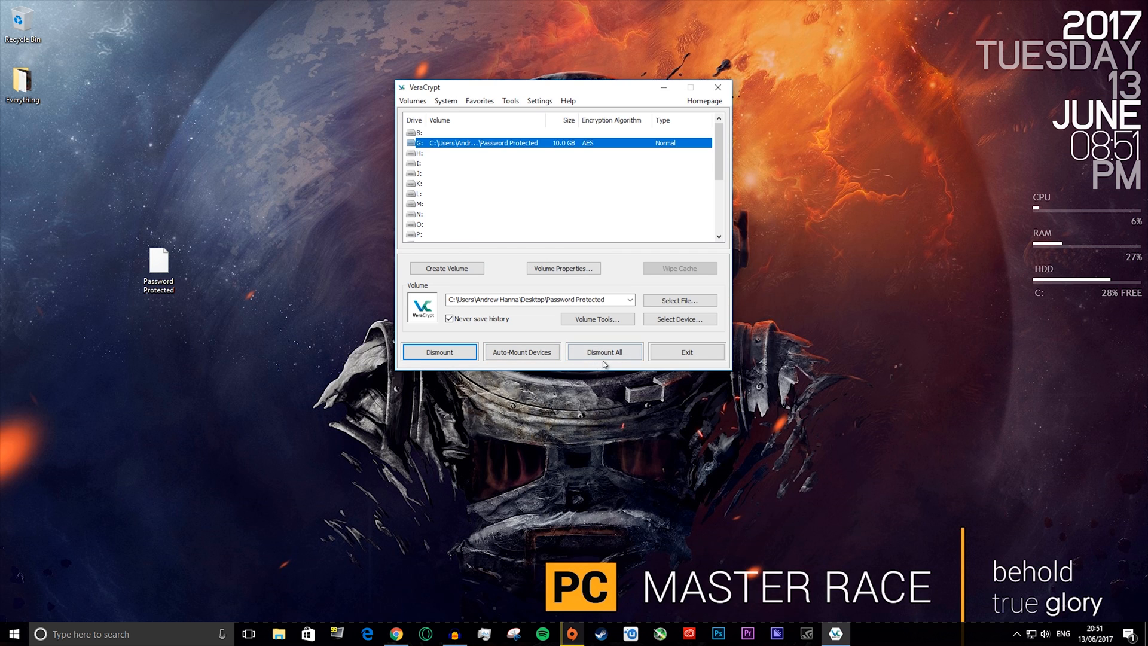
# Dismount the G: volume and back out of opening the container file directly
pyautogui.click(439, 352)
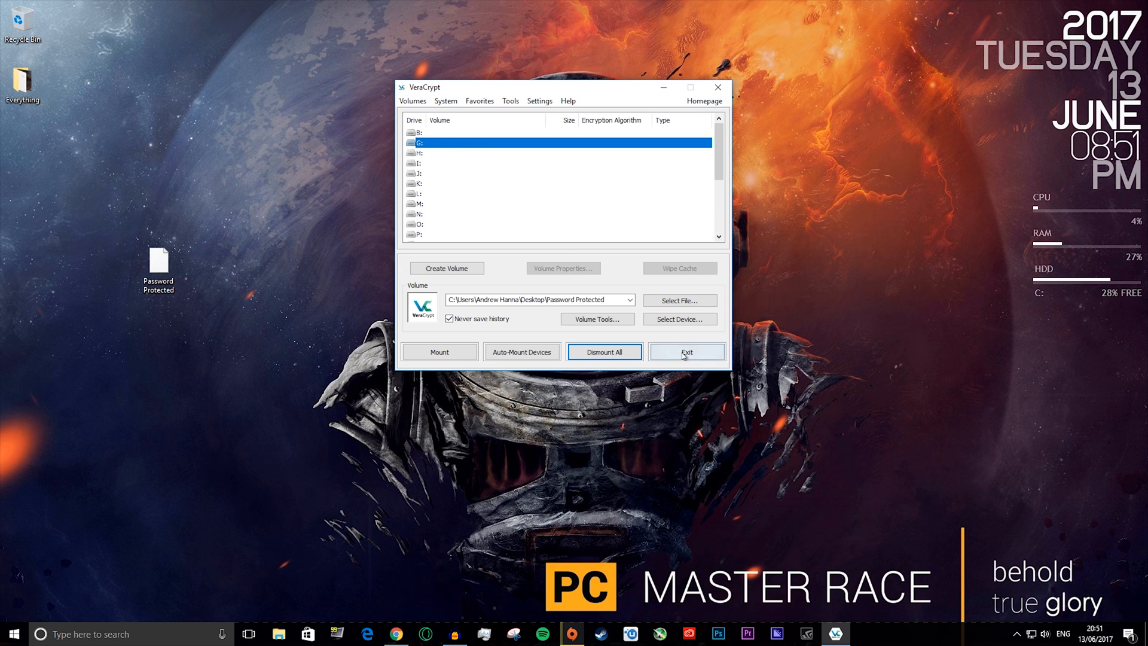
pyautogui.moveTo(521, 62)
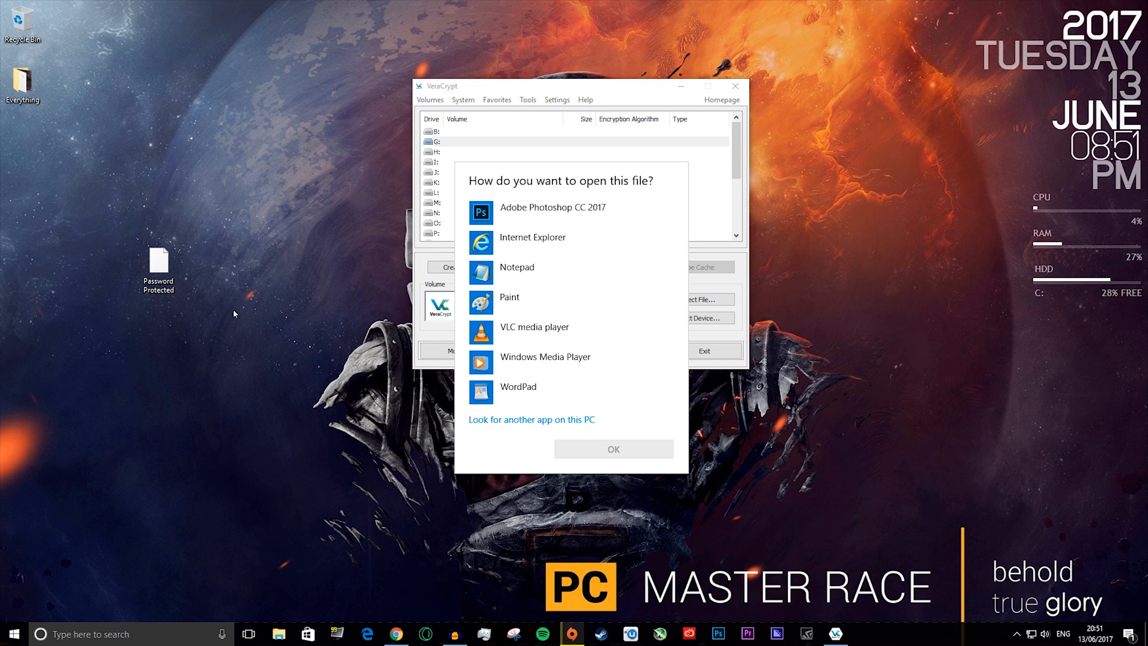
pyautogui.click(531, 419)
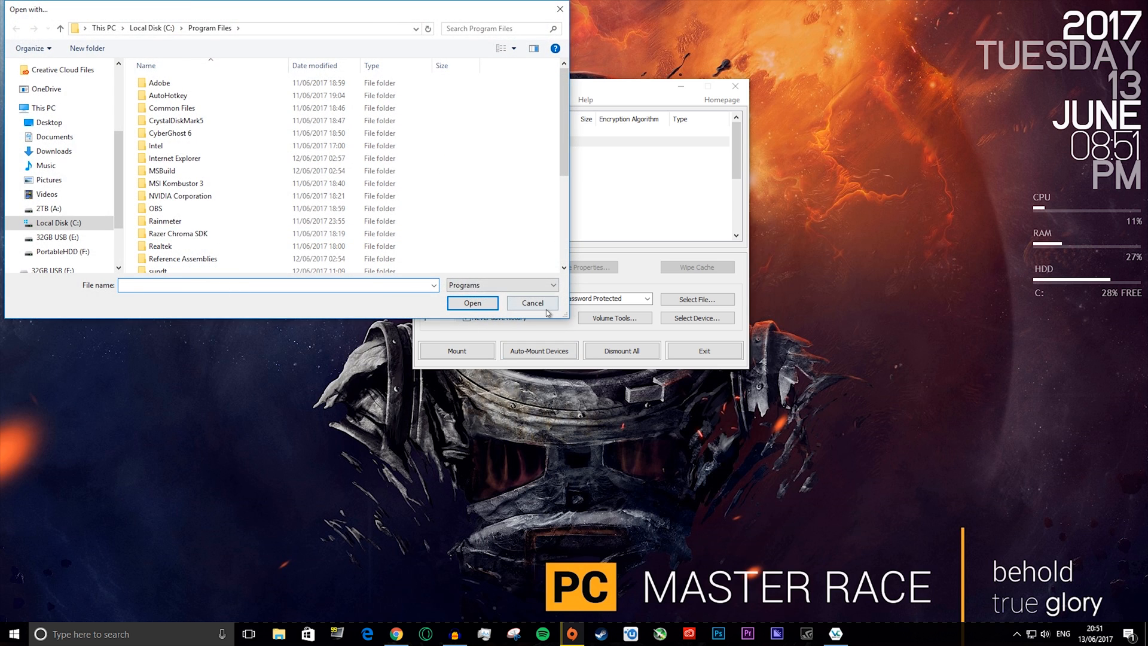
pyautogui.click(531, 303)
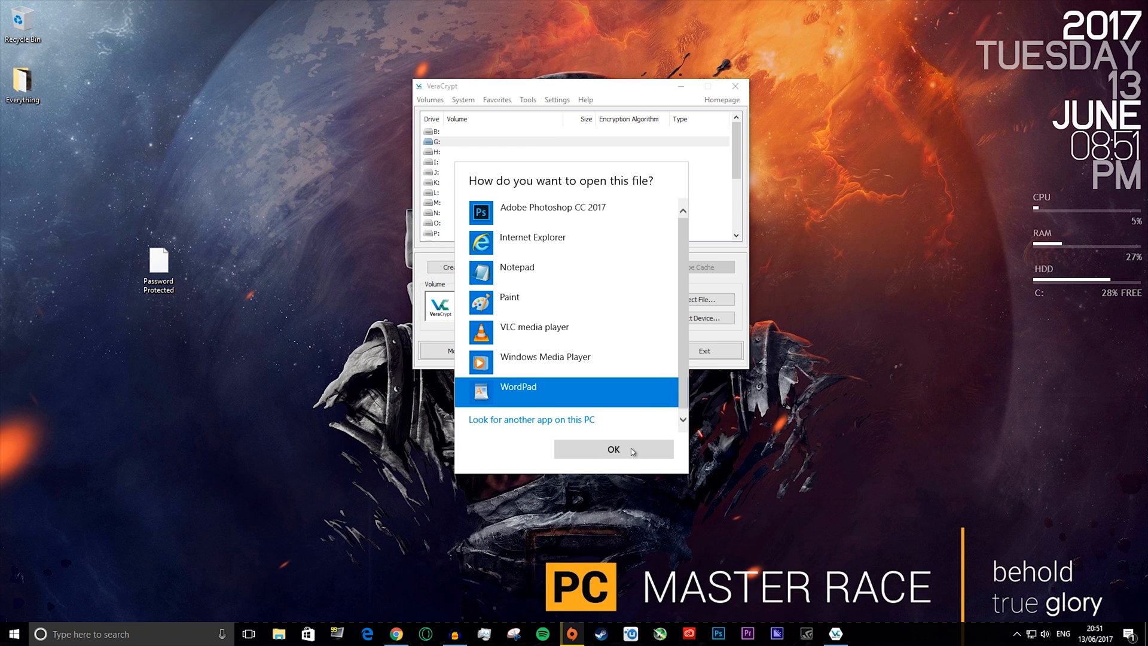
pyautogui.click(613, 448)
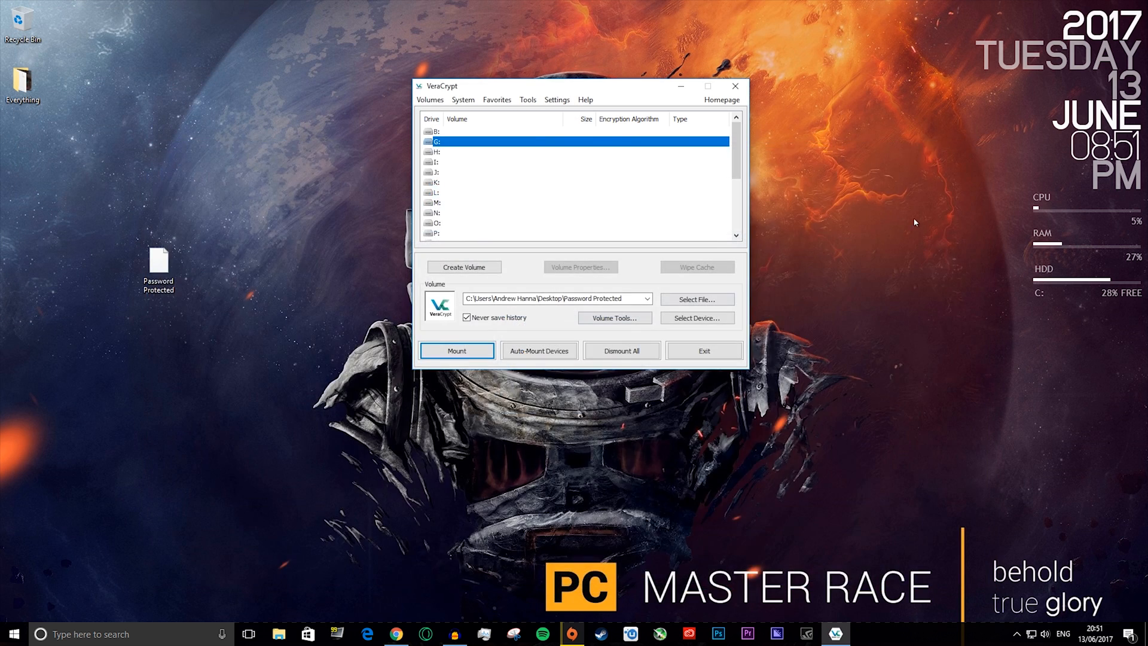
# Pick the desktop Password Protected container again to reach the mount password prompt
pyautogui.click(696, 299)
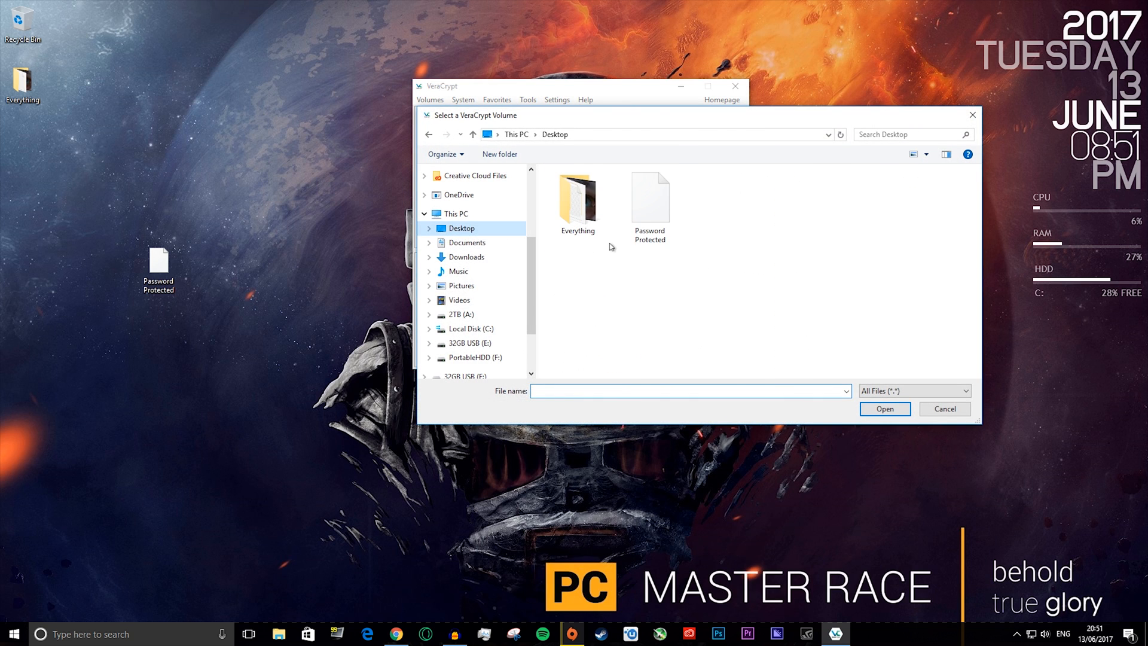
pyautogui.doubleClick(648, 197)
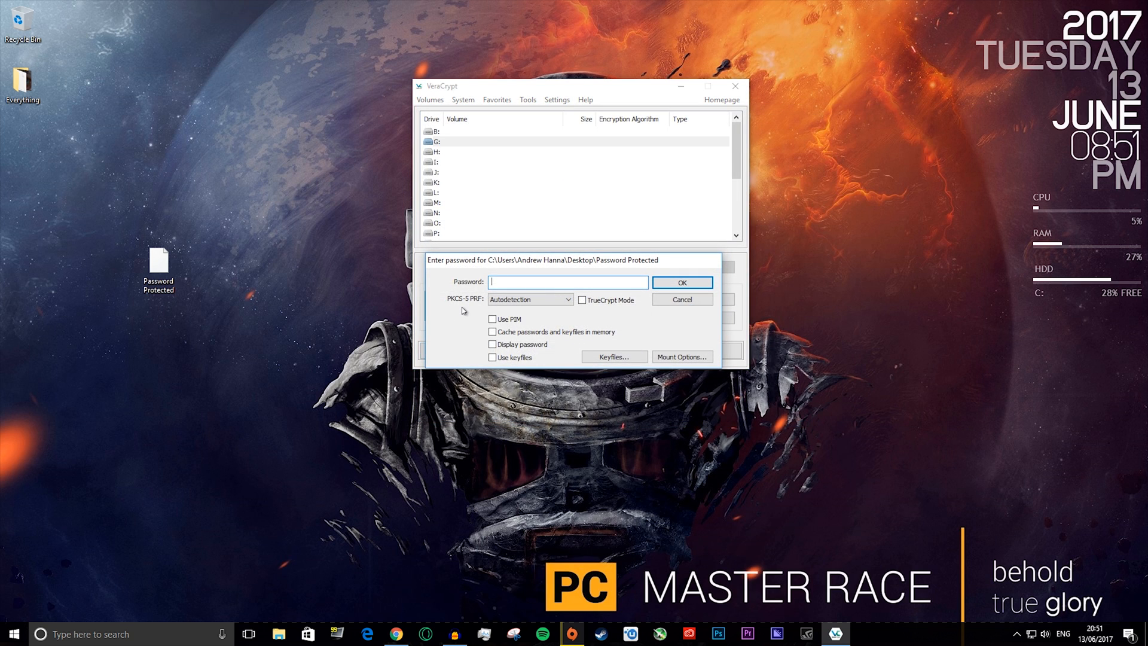
# Cancel the password prompt and exit VeraCrypt, leaving only the desktop
pyautogui.click(680, 282)
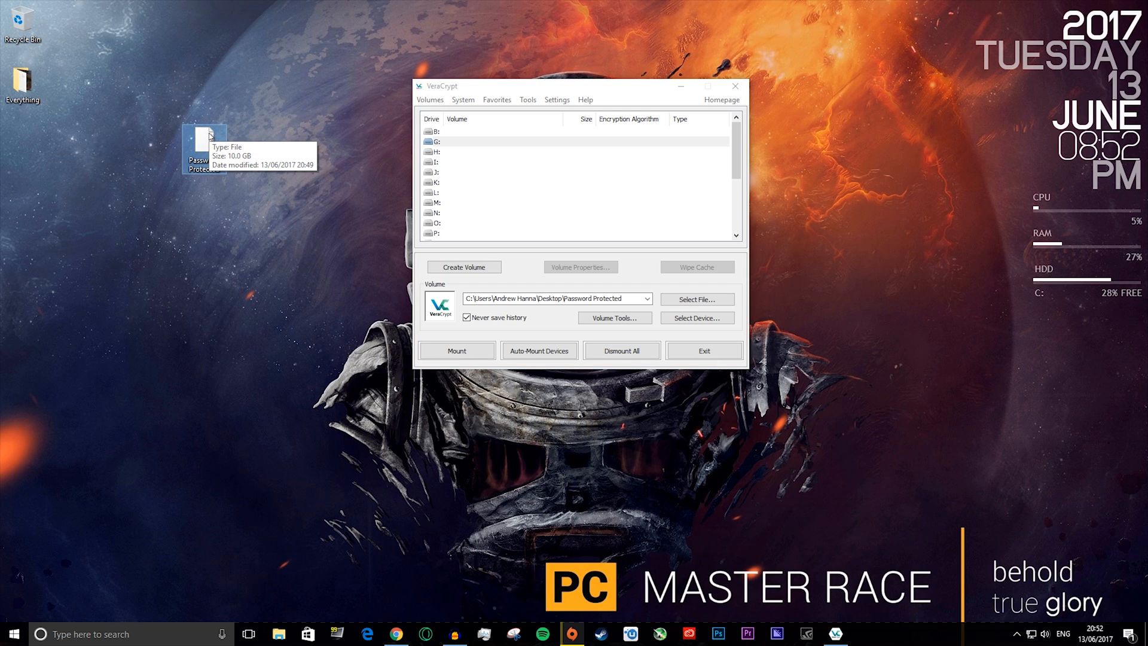
pyautogui.click(735, 86)
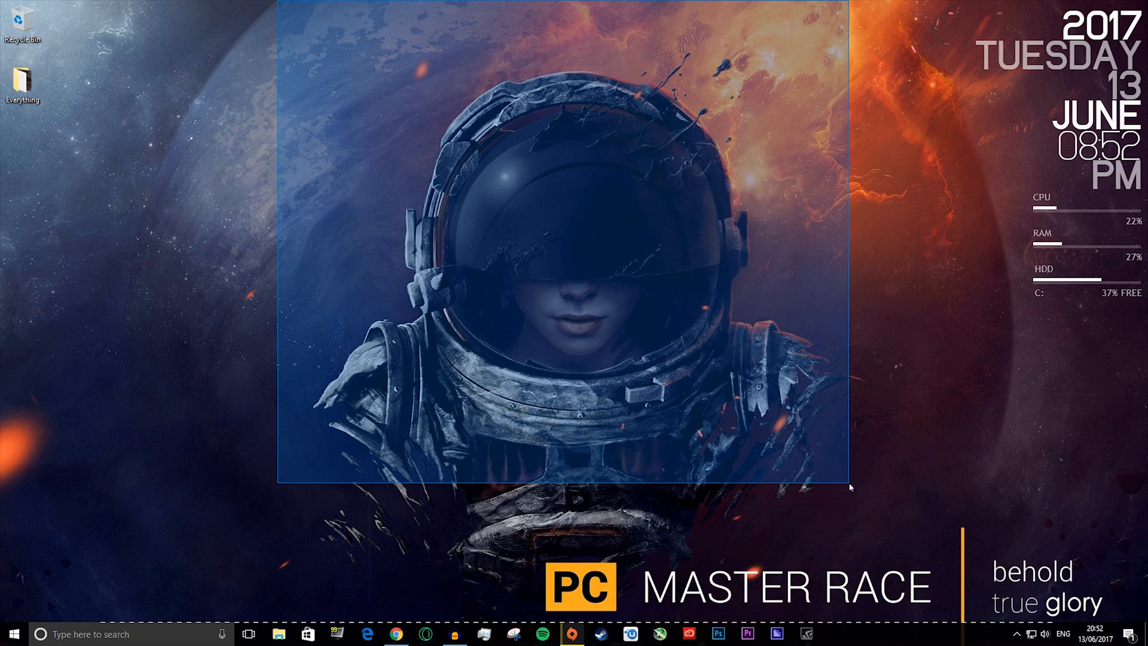